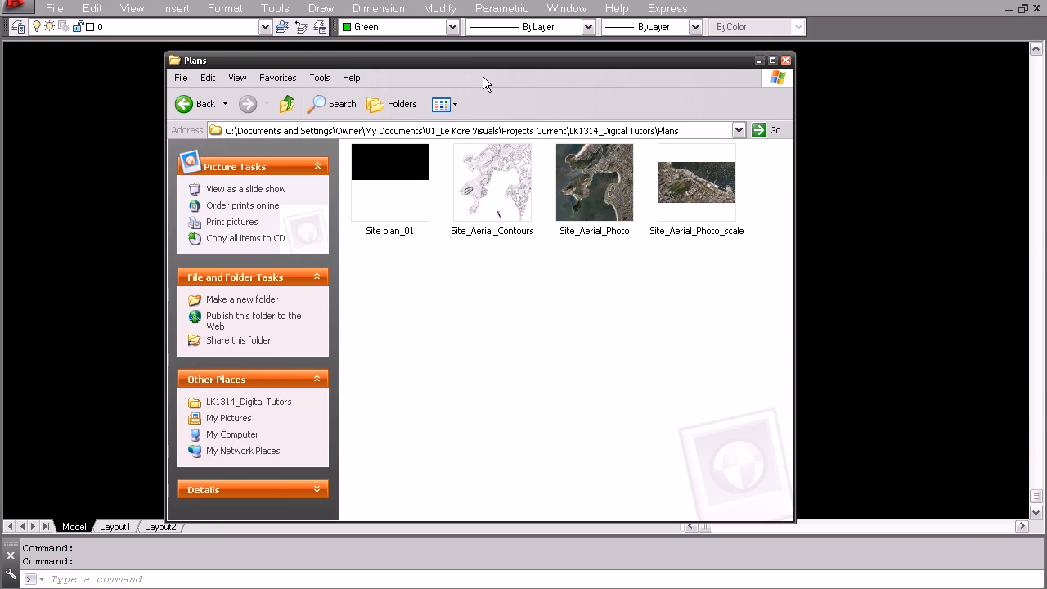
pyautogui.moveTo(422, 68)
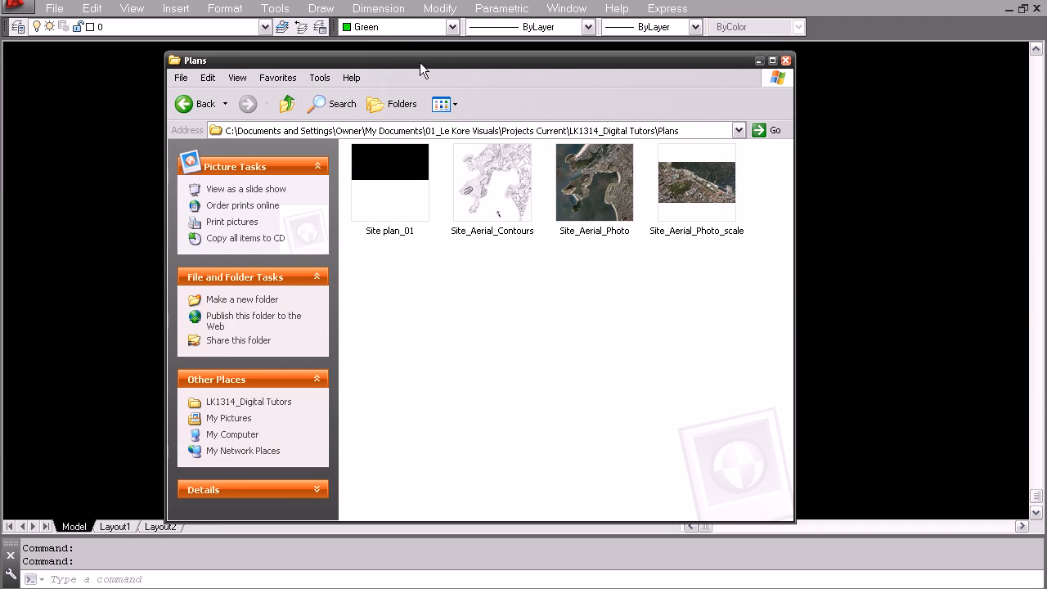
pyautogui.moveTo(478, 137)
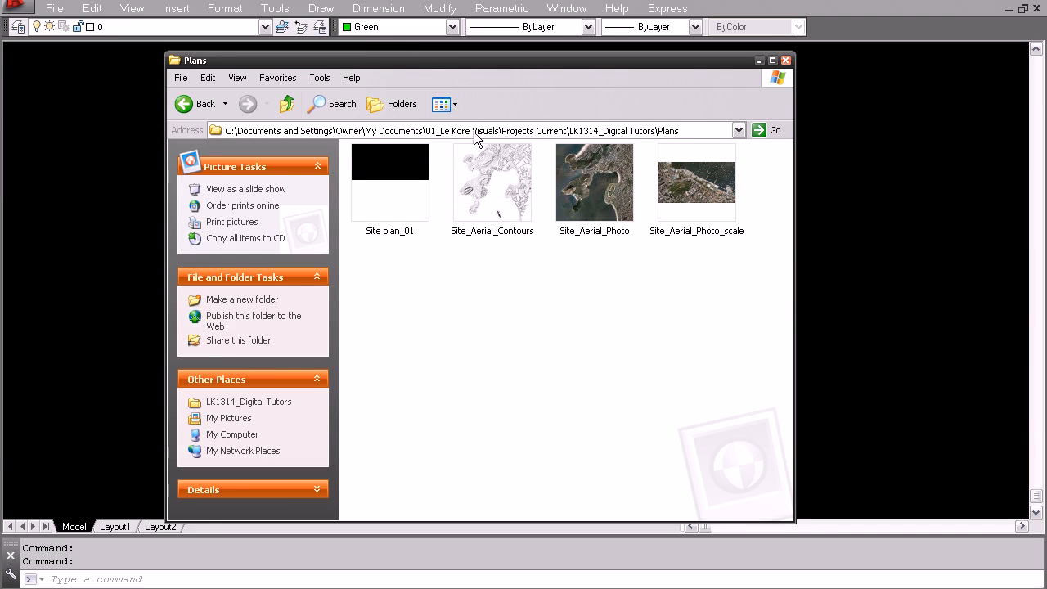
pyautogui.moveTo(491, 203)
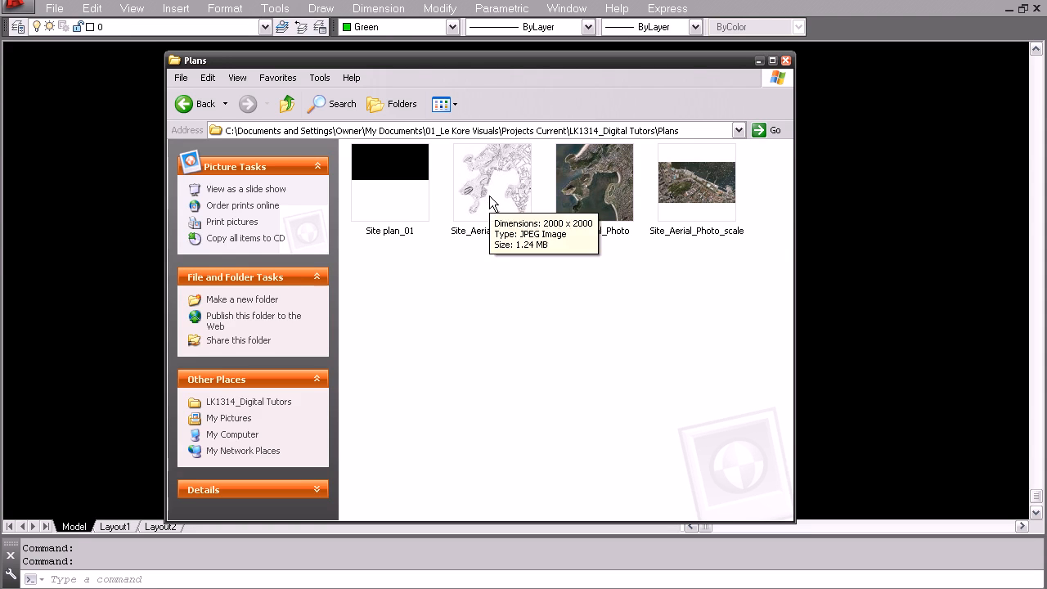
# View Site_Aerial_Photo_scale in Picture and Fax Viewer to read its scale bar
pyautogui.click(492, 180)
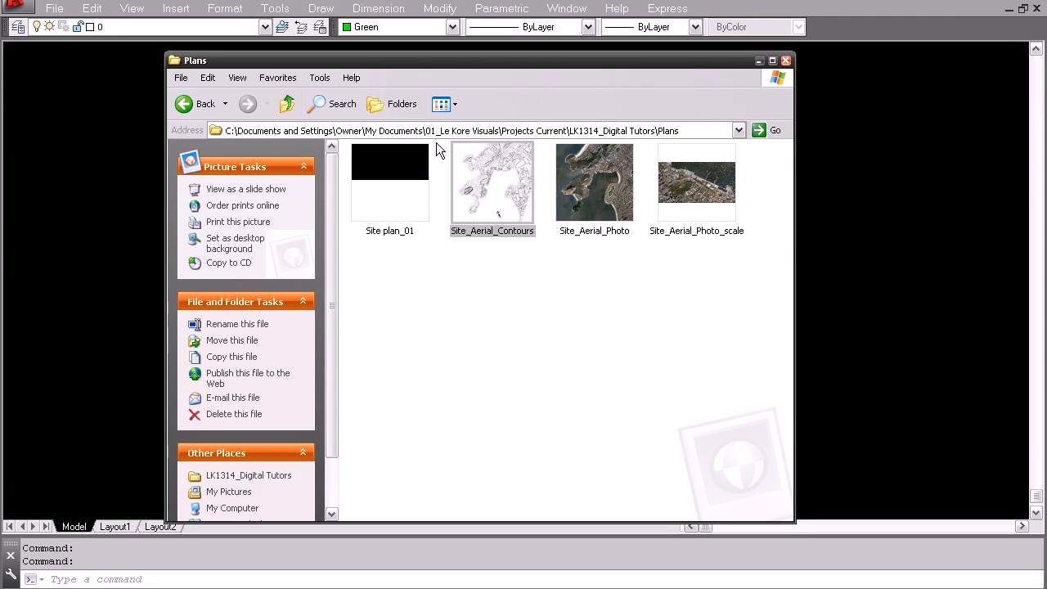
pyautogui.click(594, 182)
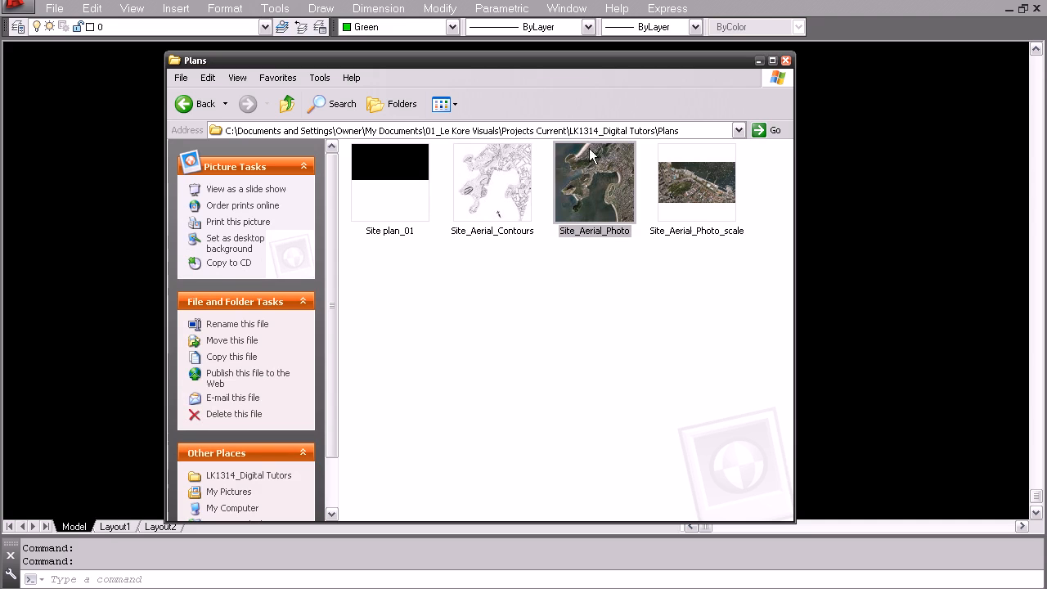
pyautogui.moveTo(515, 180)
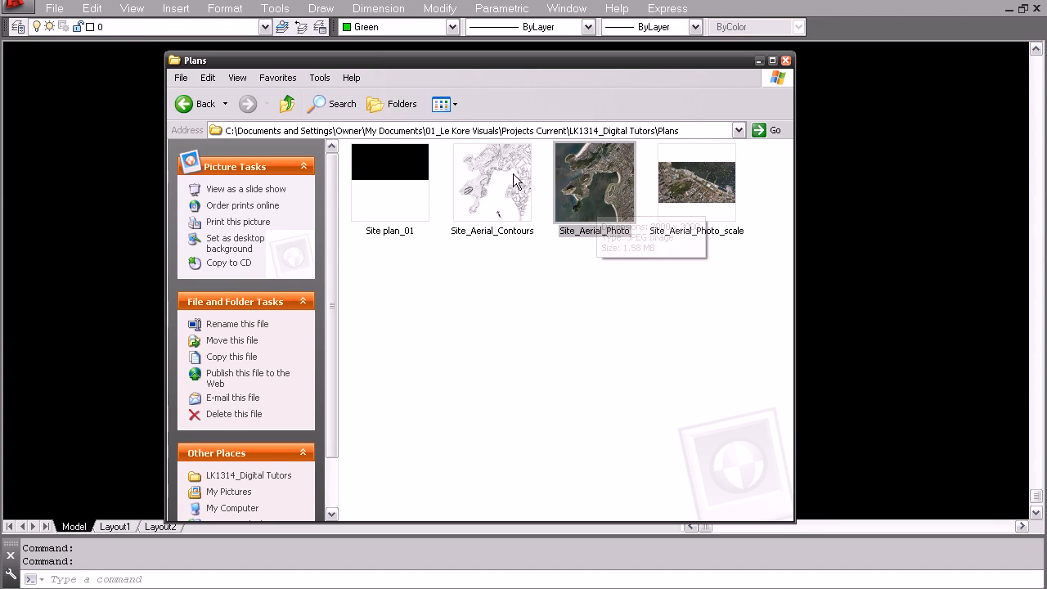
pyautogui.moveTo(481, 221)
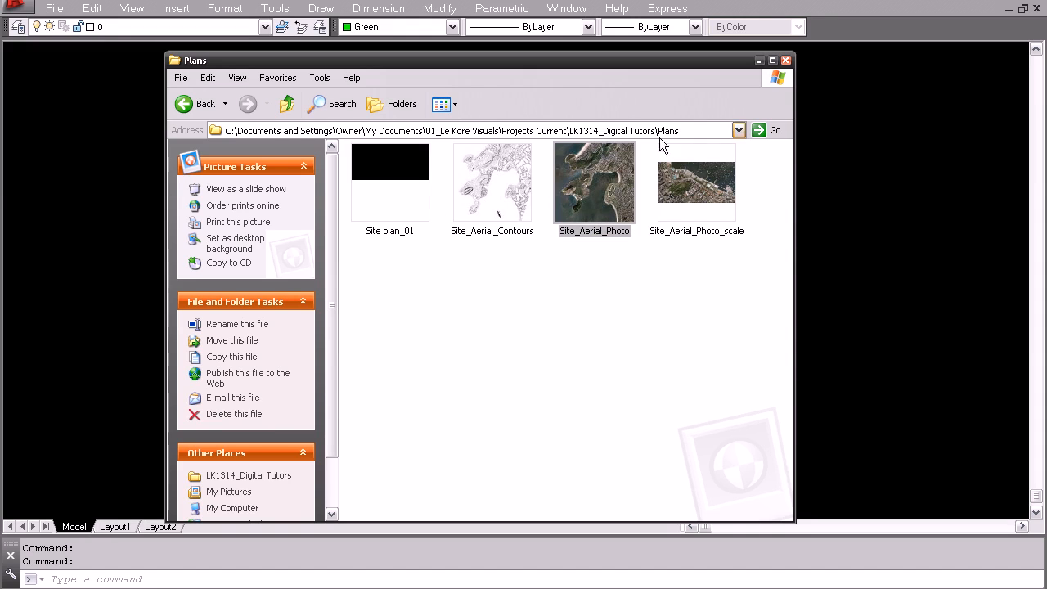
pyautogui.click(697, 181)
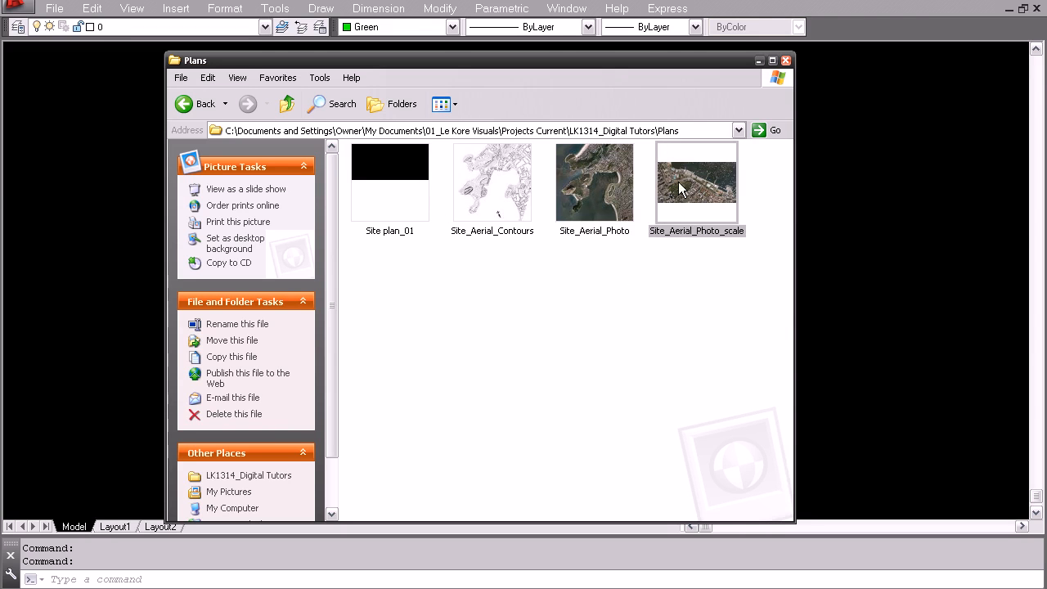
pyautogui.doubleClick(697, 182)
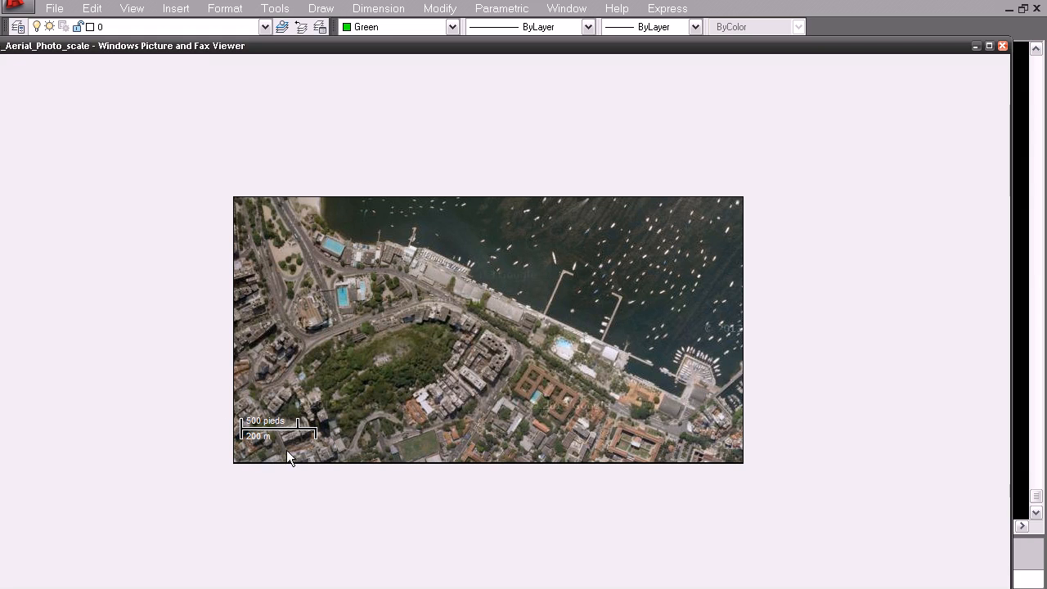
pyautogui.moveTo(232, 443)
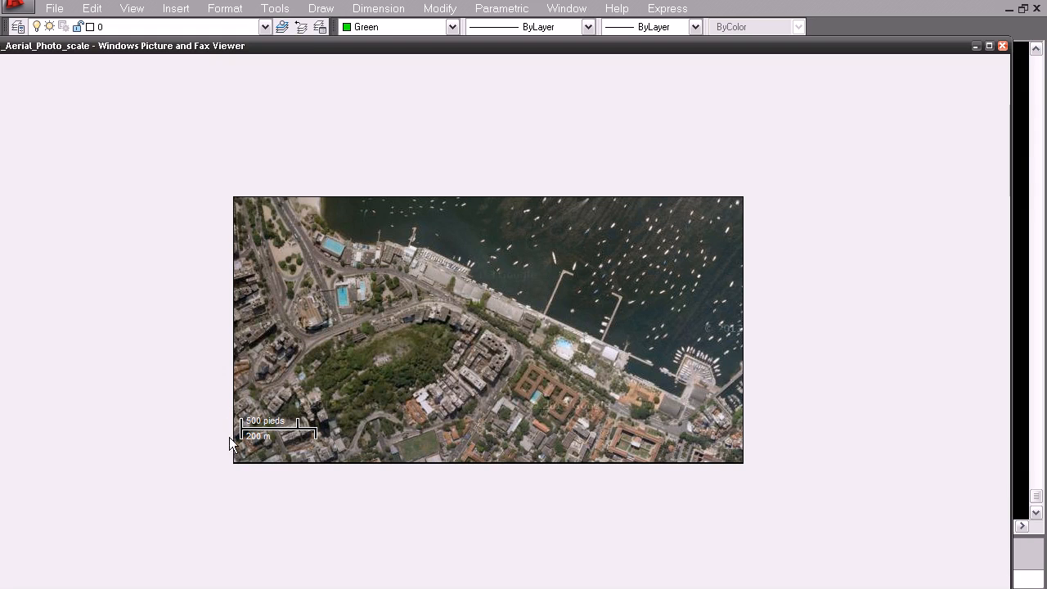
pyautogui.moveTo(319, 438)
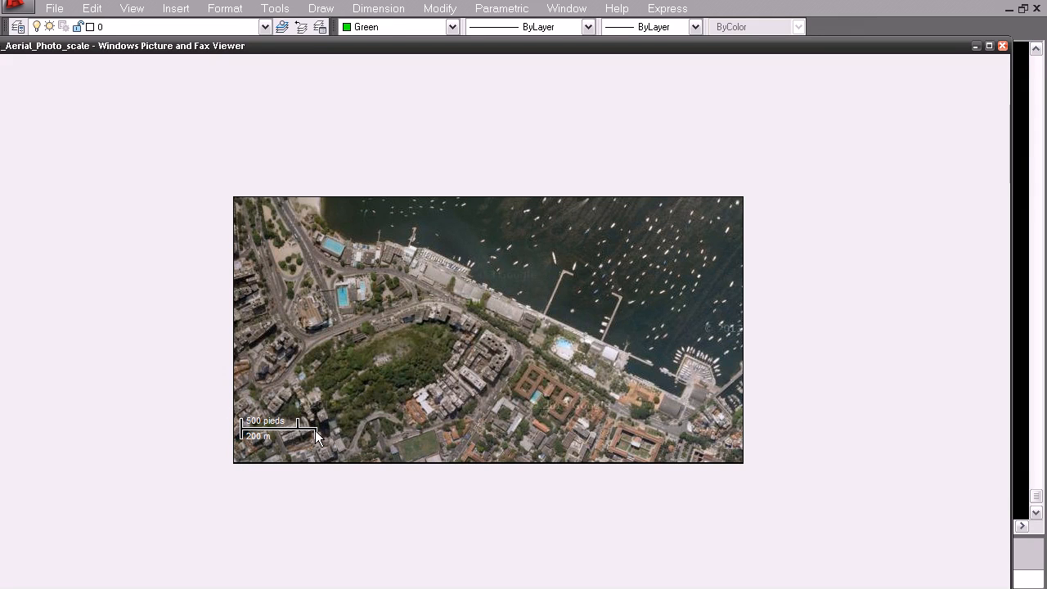
pyautogui.moveTo(562, 284)
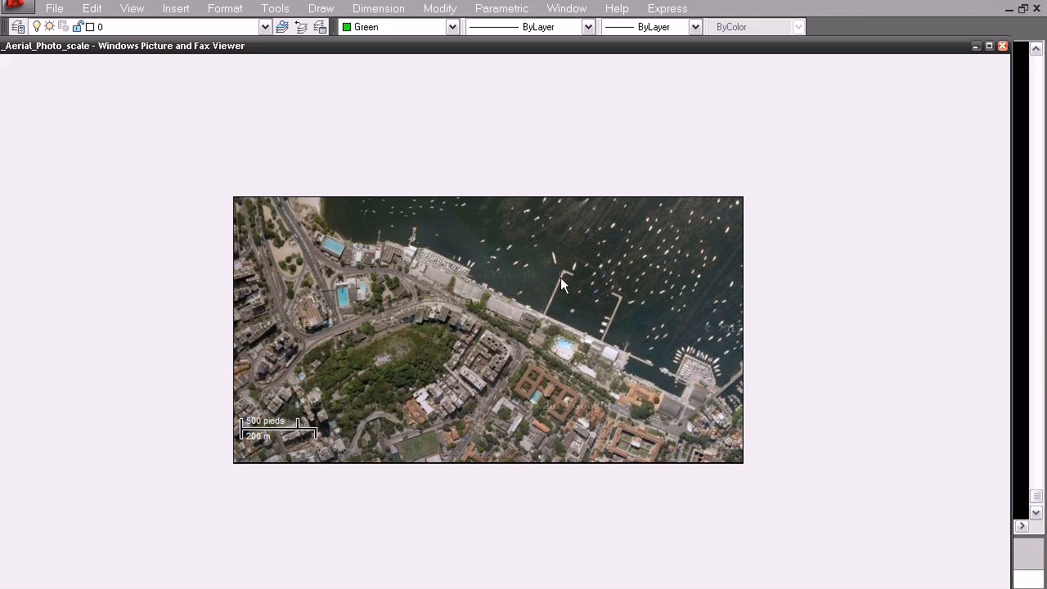
pyautogui.moveTo(540, 263)
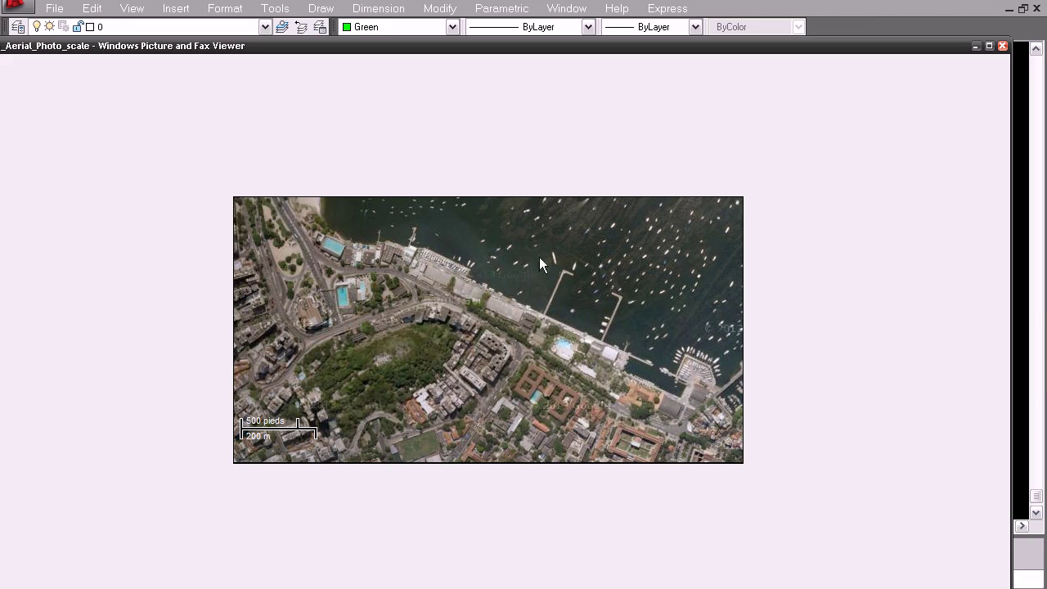
pyautogui.moveTo(409, 401)
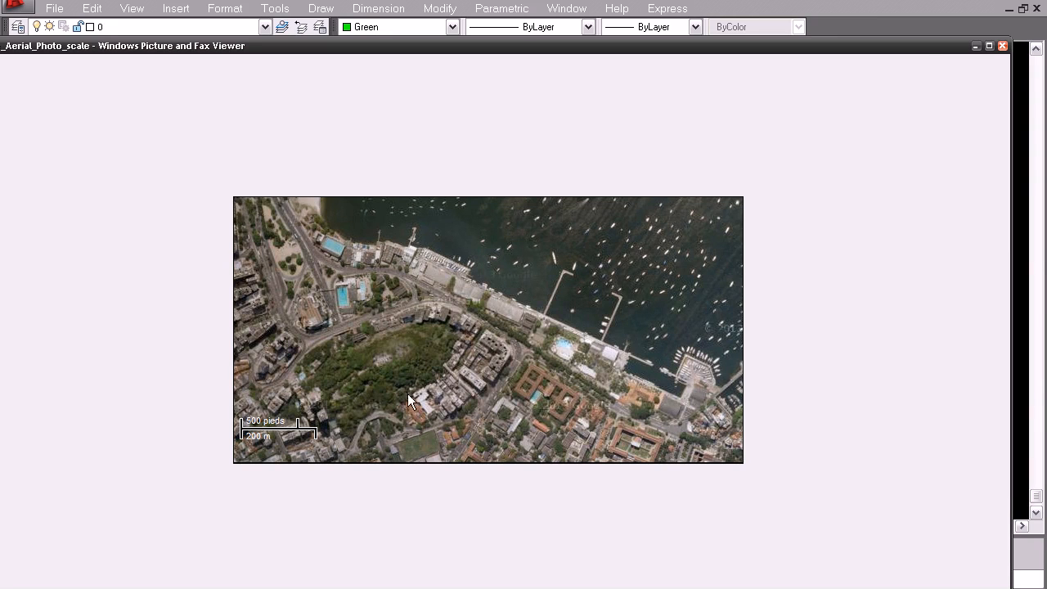
pyautogui.moveTo(1001, 49)
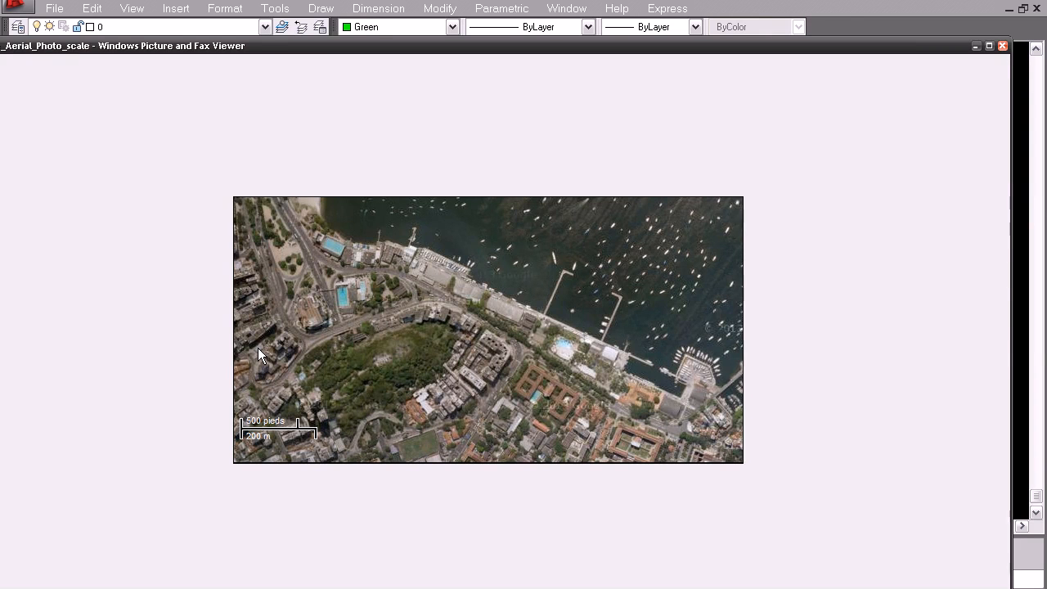
pyautogui.moveTo(319, 249)
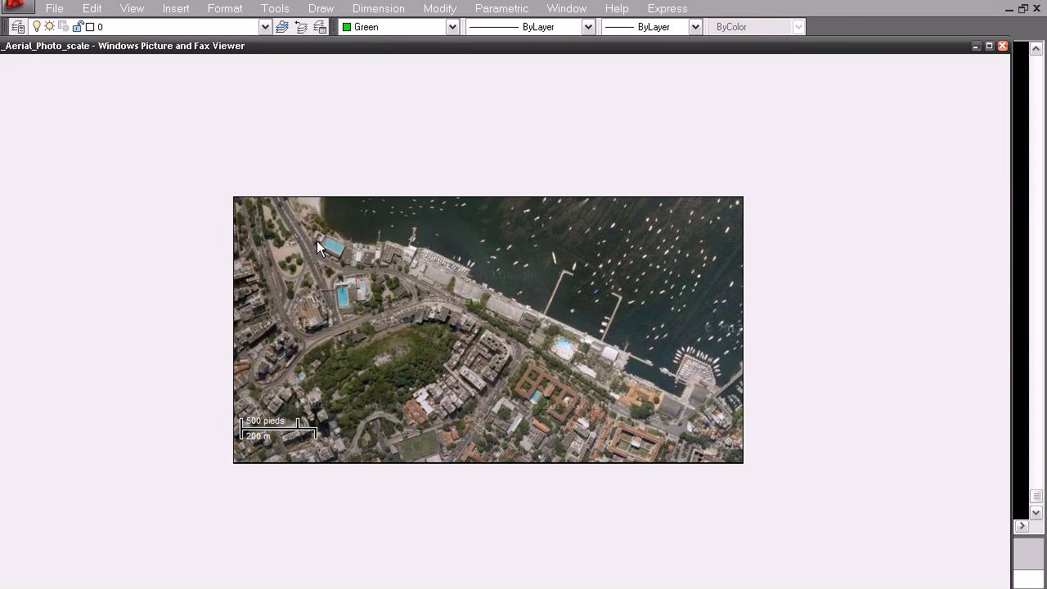
pyautogui.moveTo(333, 386)
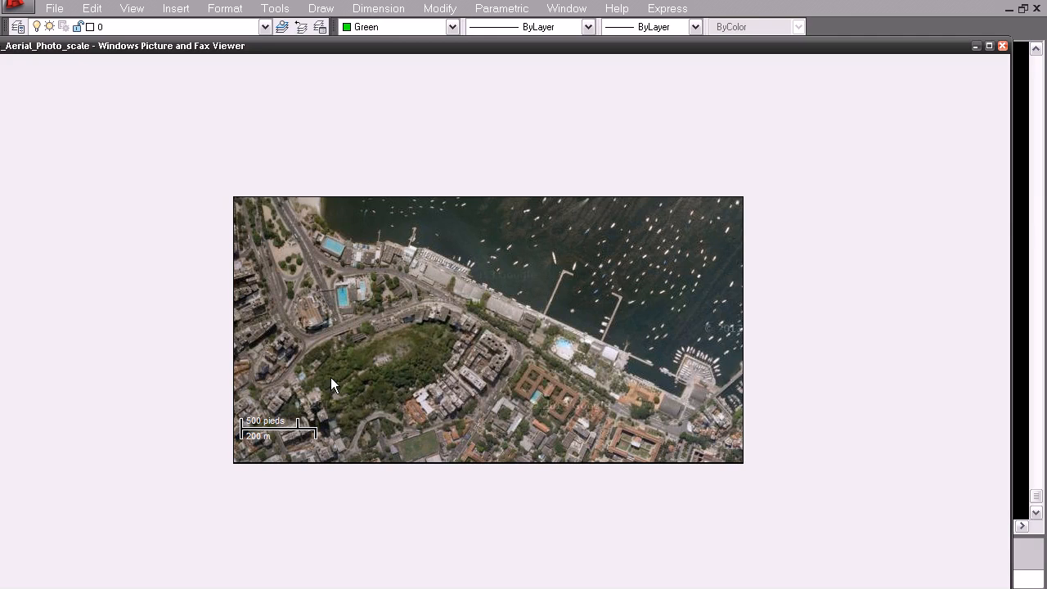
pyautogui.moveTo(384, 368)
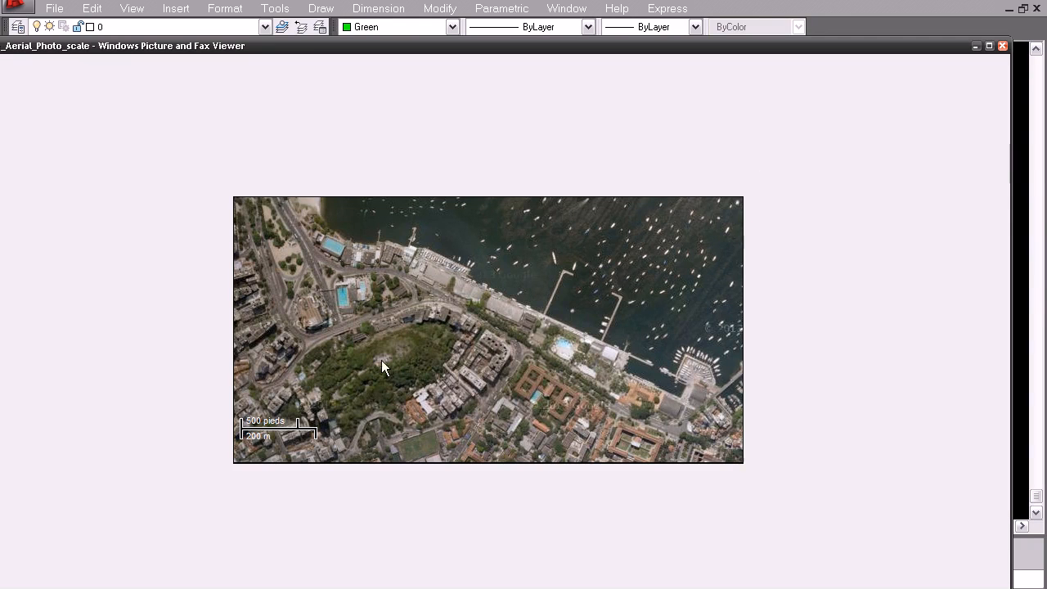
pyautogui.moveTo(320, 252)
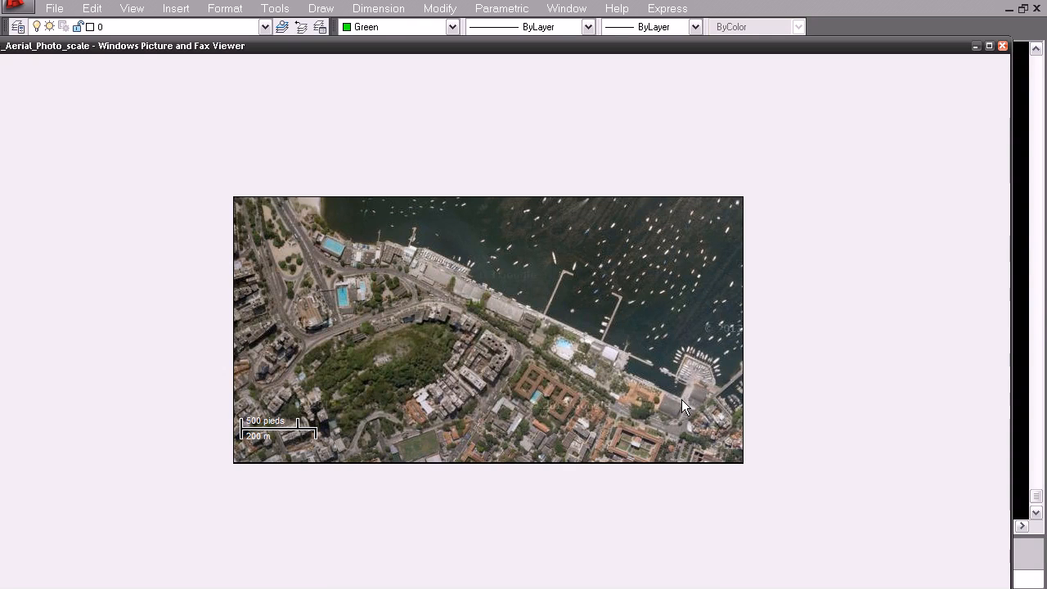
pyautogui.moveTo(1001, 45)
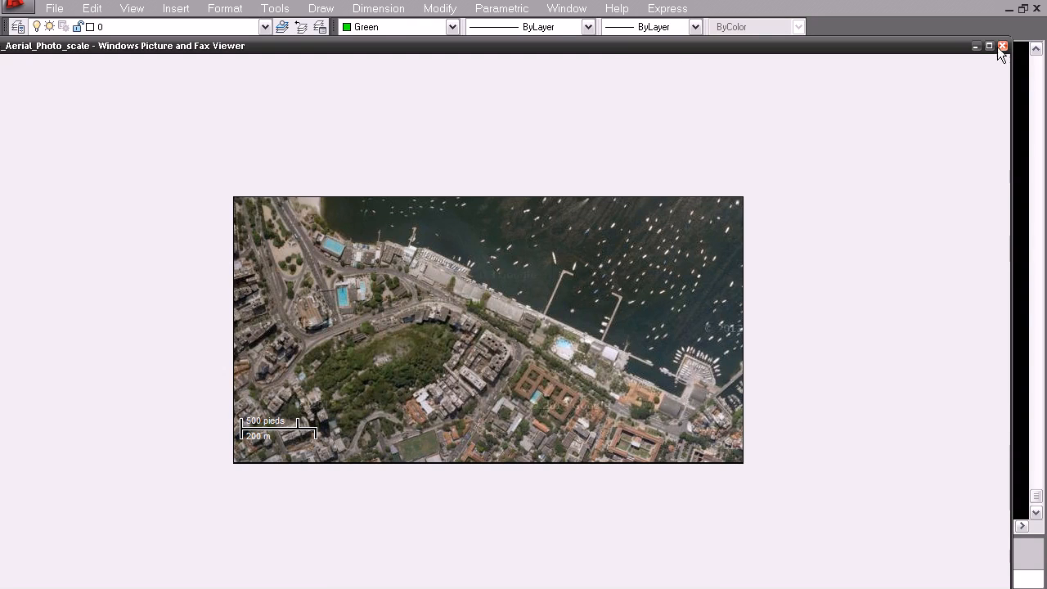
pyautogui.moveTo(362, 381)
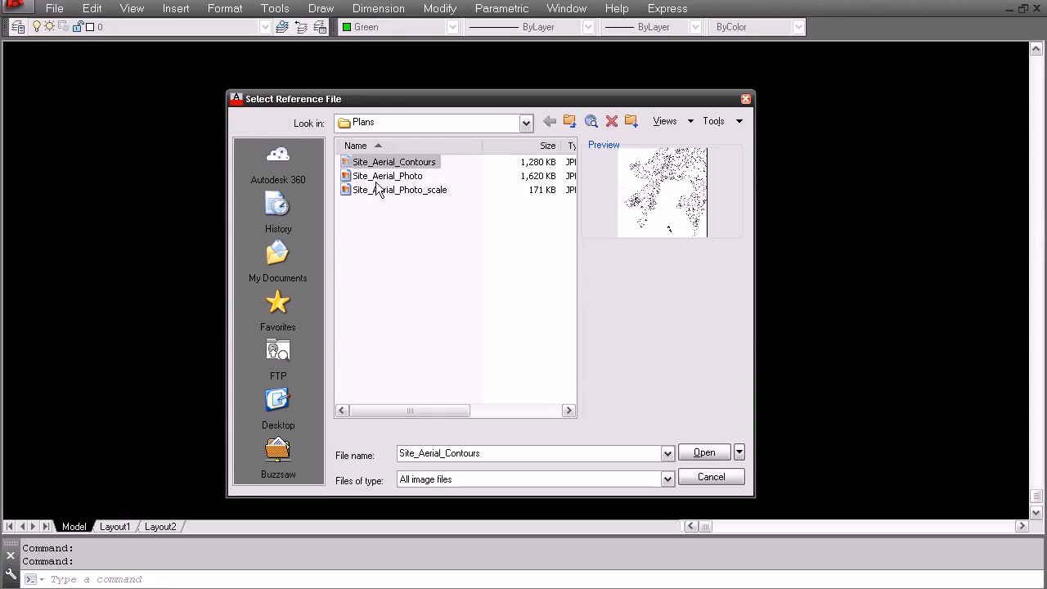
# Attach the satellite image with IMAGEATTACH, placed to the right of the contour map at scale 1
pyautogui.click(703, 452)
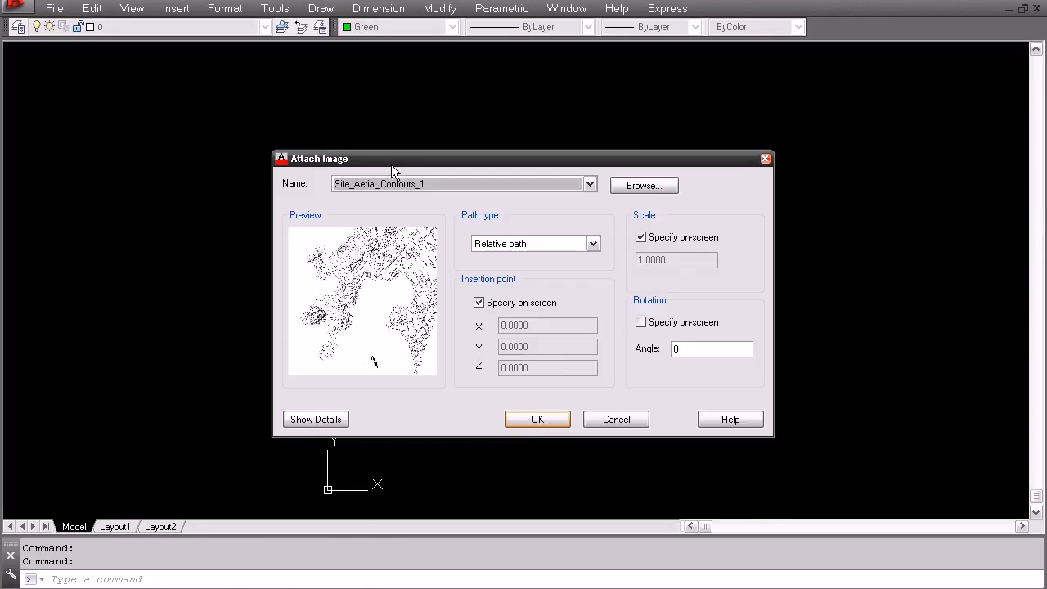
pyautogui.click(536, 419)
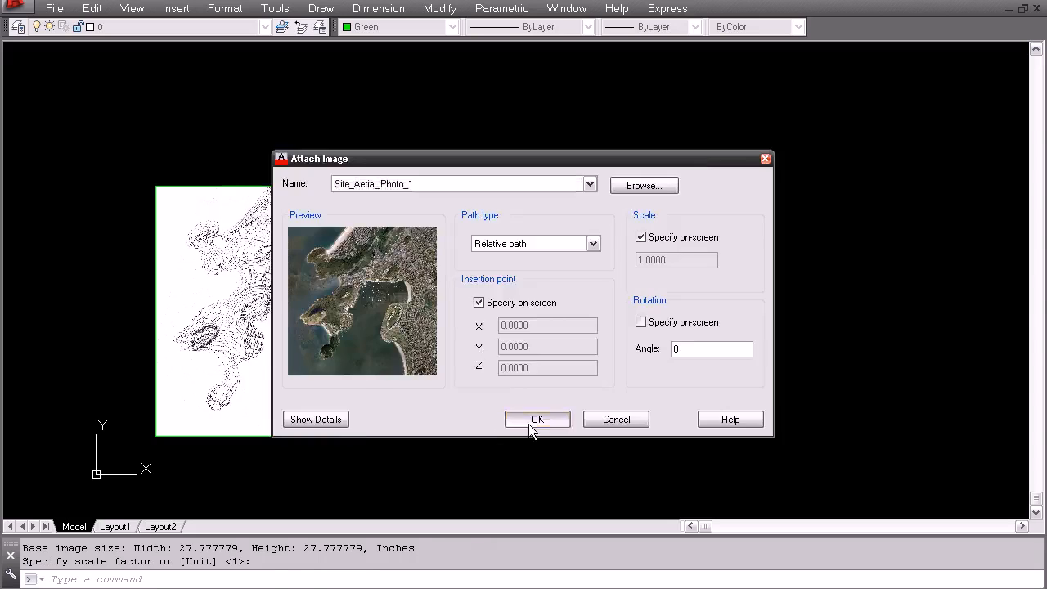
pyautogui.click(537, 419)
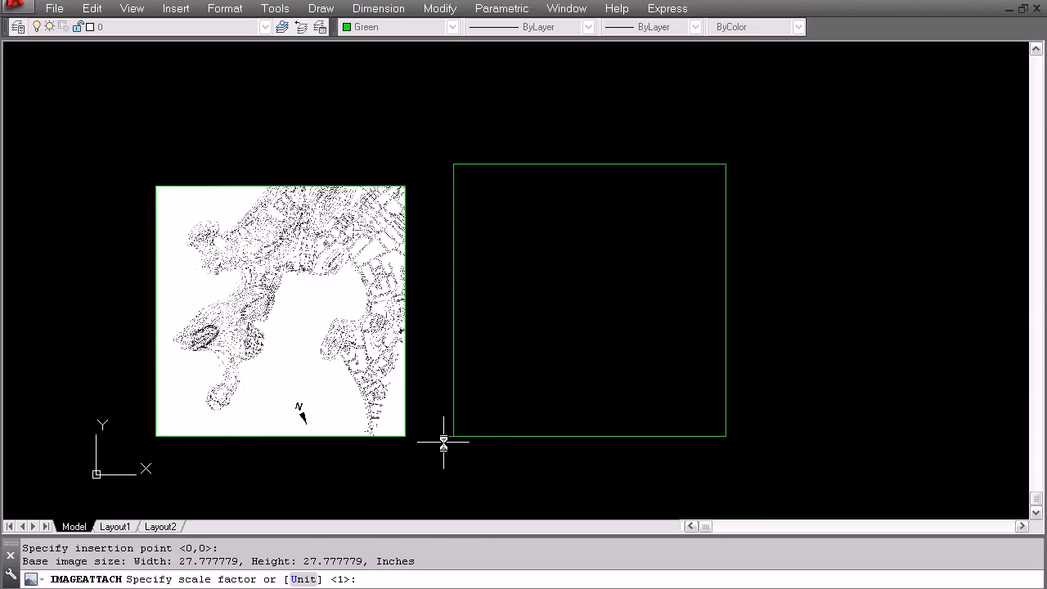
# Accept scale 1 and attach the harbour close-up image carrying the 200 m scale bar
pyautogui.click(175, 8)
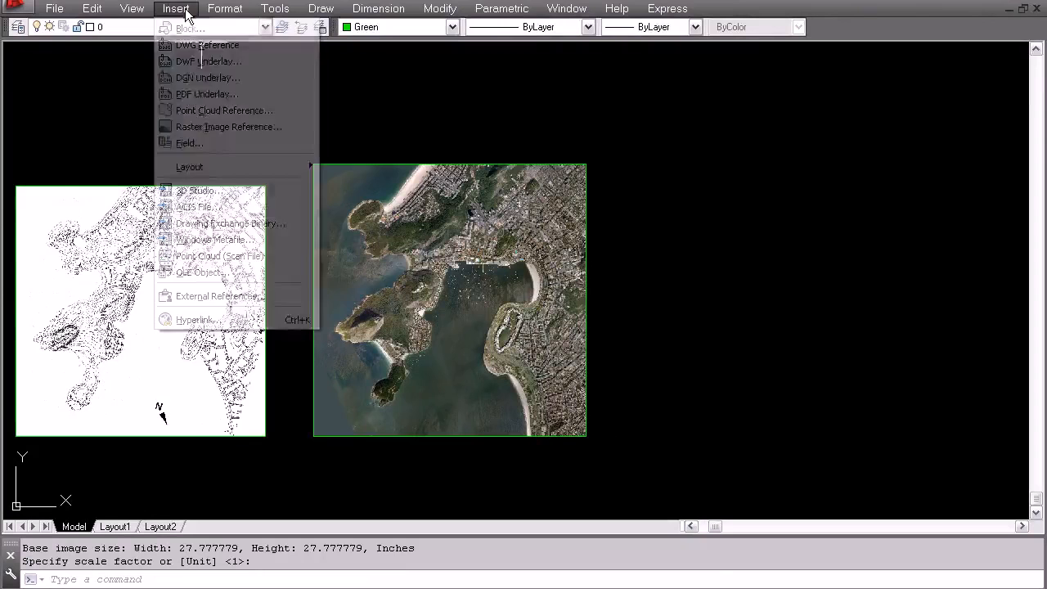
pyautogui.click(229, 128)
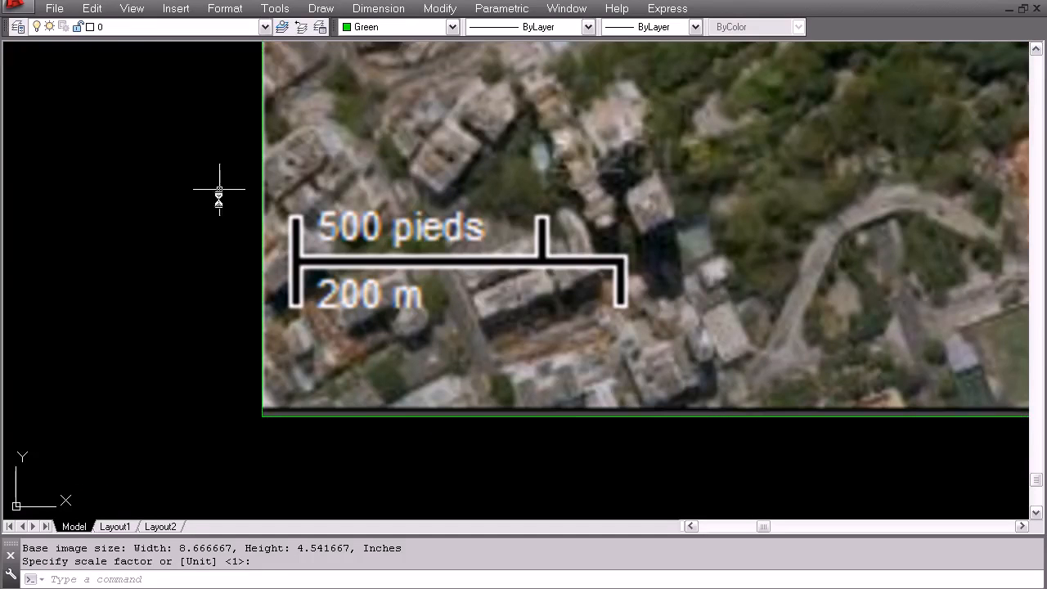
pyautogui.moveTo(291, 285)
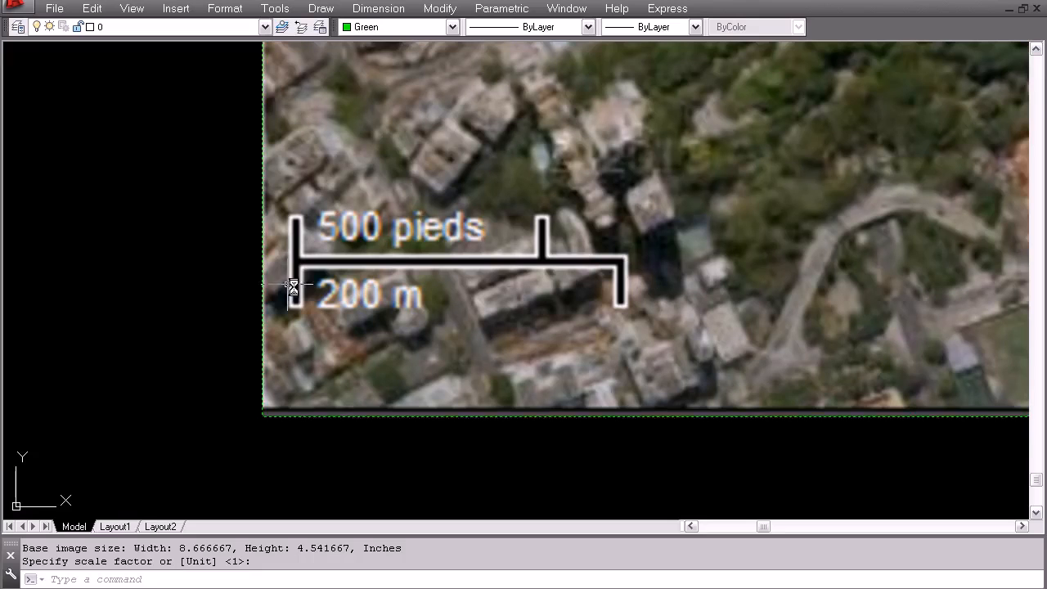
pyautogui.moveTo(297, 275)
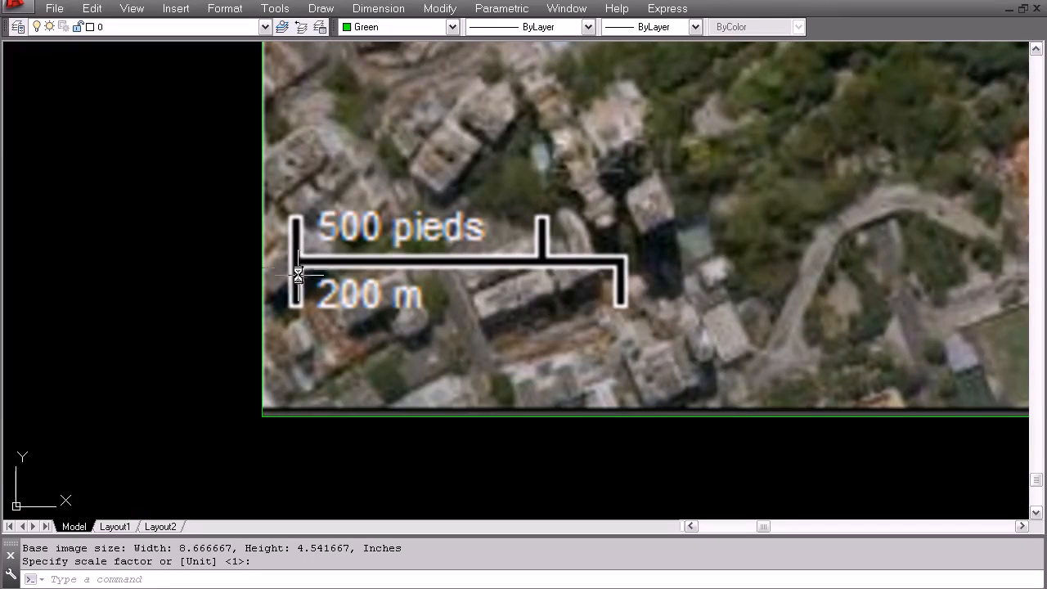
pyautogui.moveTo(401, 305)
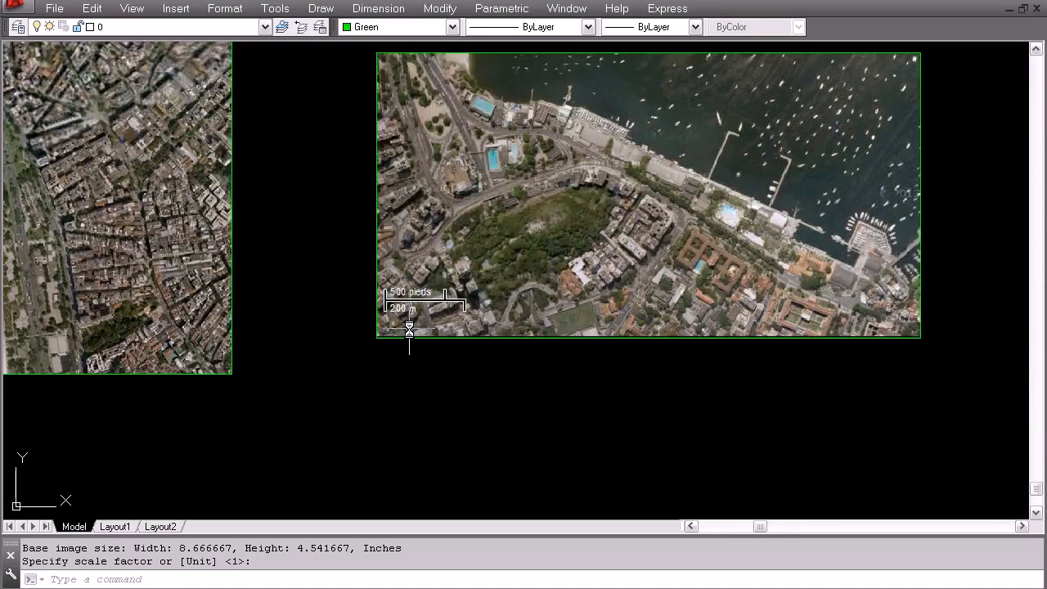
pyautogui.moveTo(473, 296)
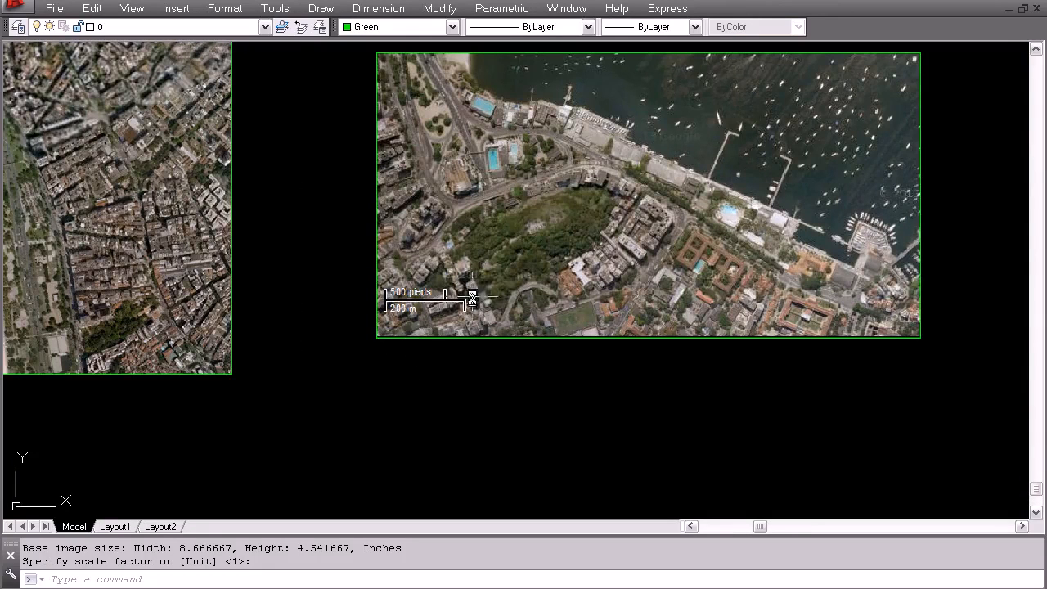
pyautogui.moveTo(494, 272)
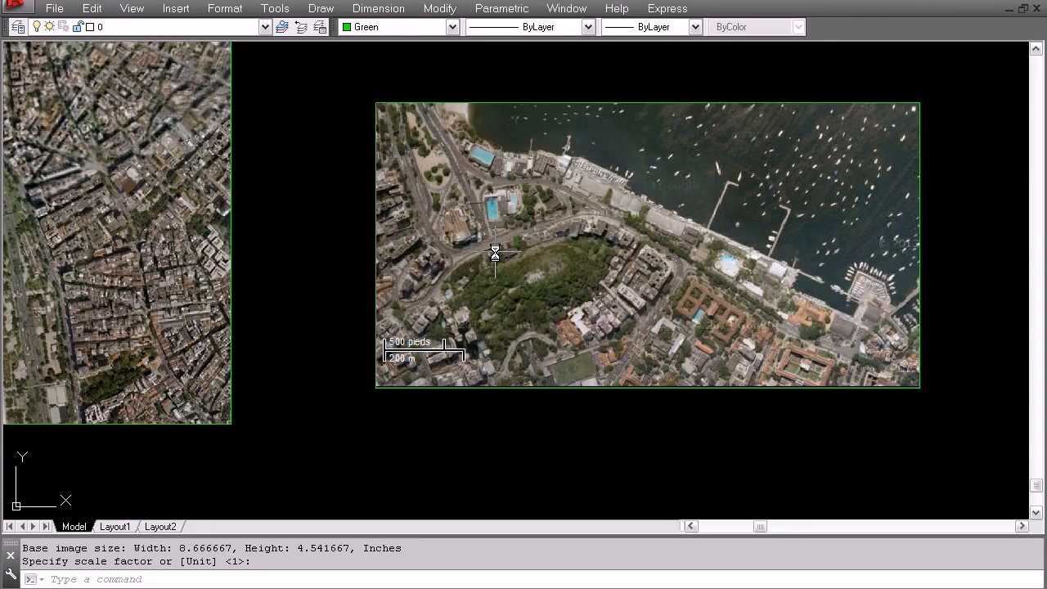
pyautogui.moveTo(867, 237)
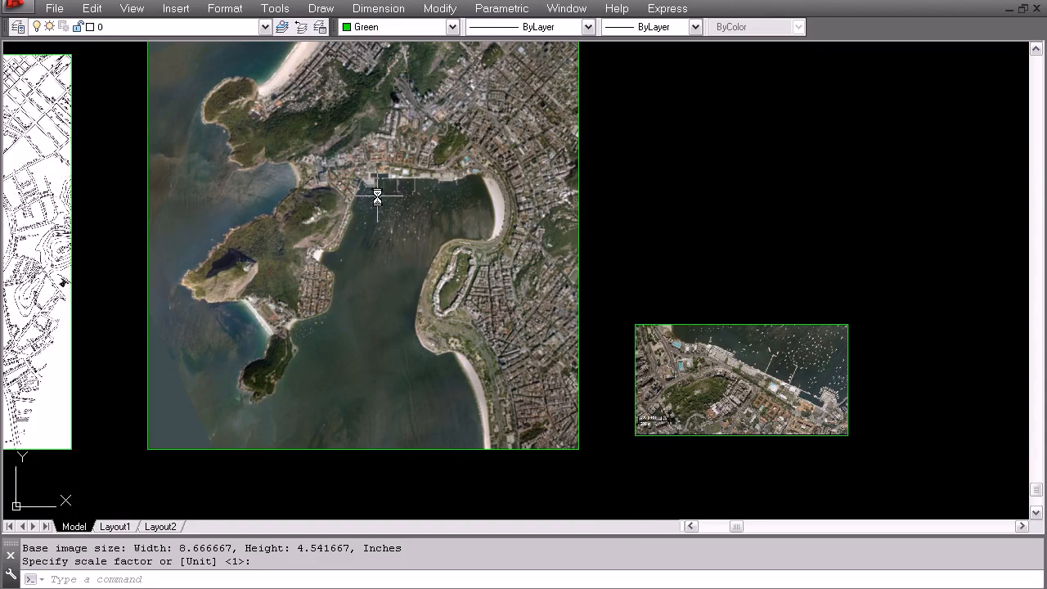
pyautogui.moveTo(681, 441)
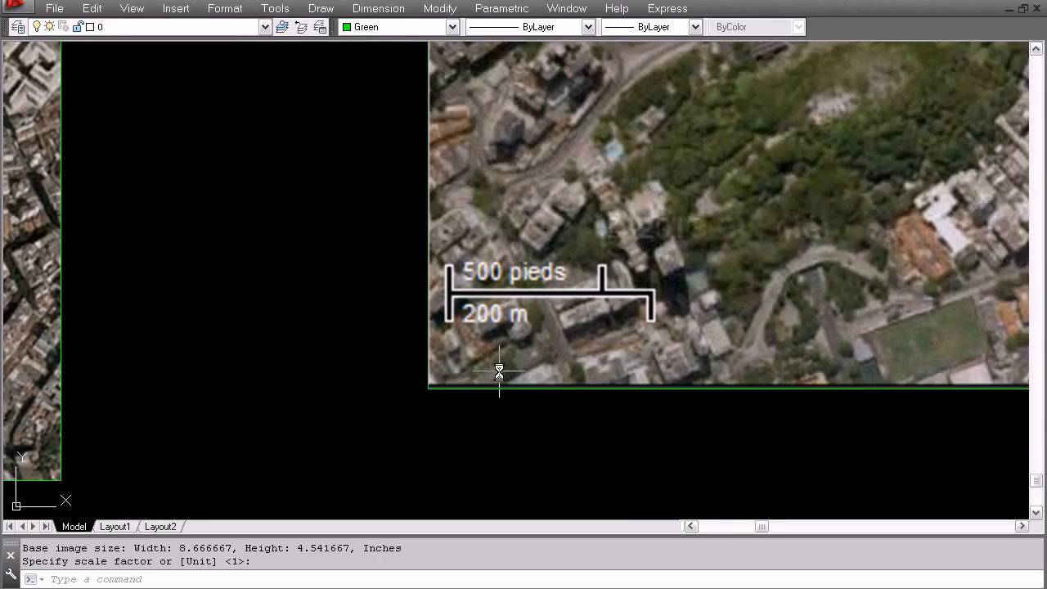
pyautogui.moveTo(497, 366)
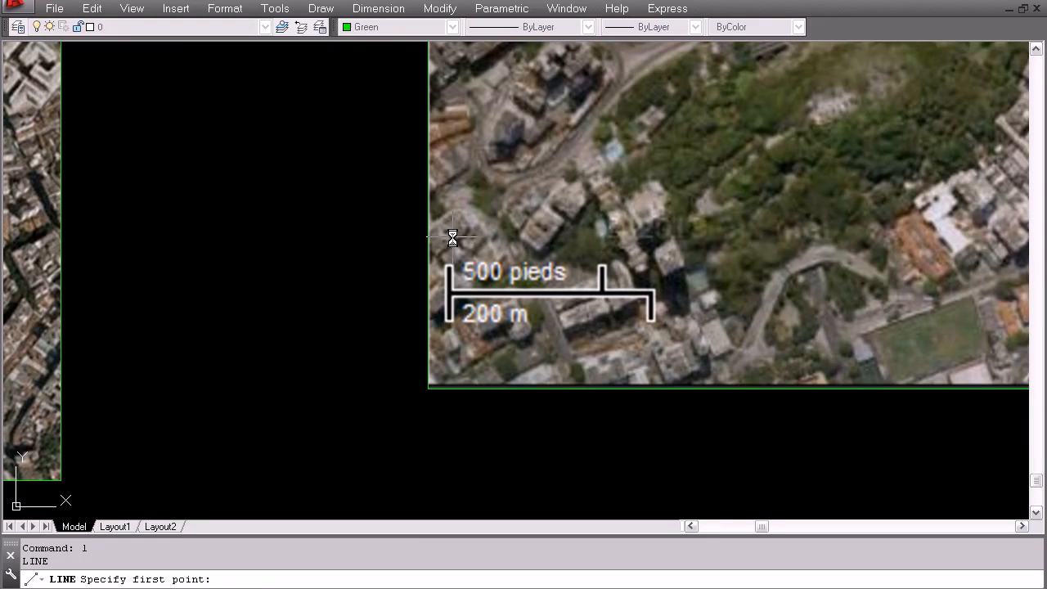
# Draw vertical guide lines at both ends of the 200 m scale bar, cancelling the premature SCALE
pyautogui.click(452, 238)
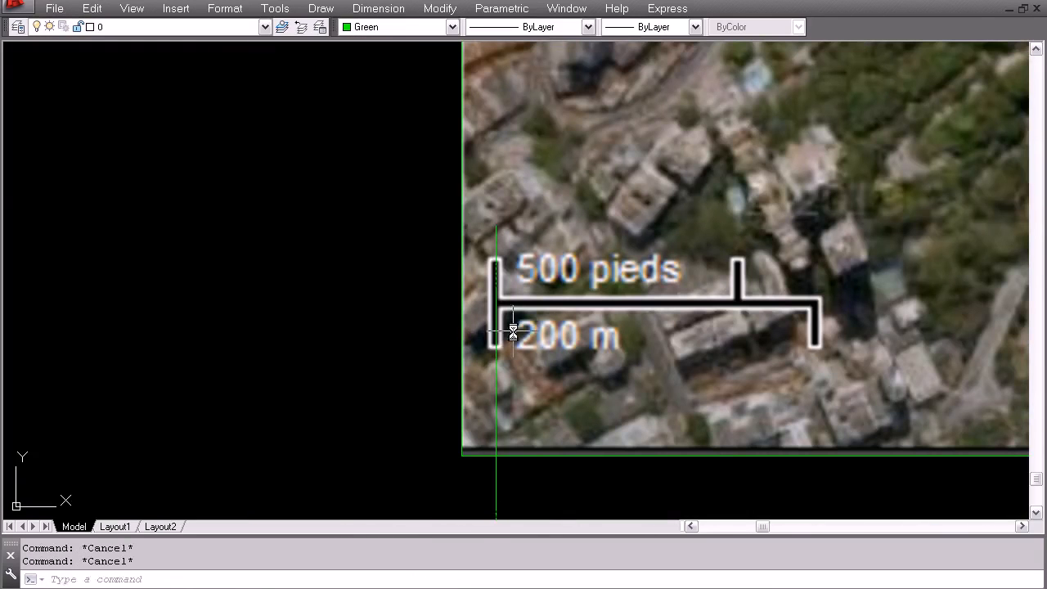
pyautogui.press('Return')
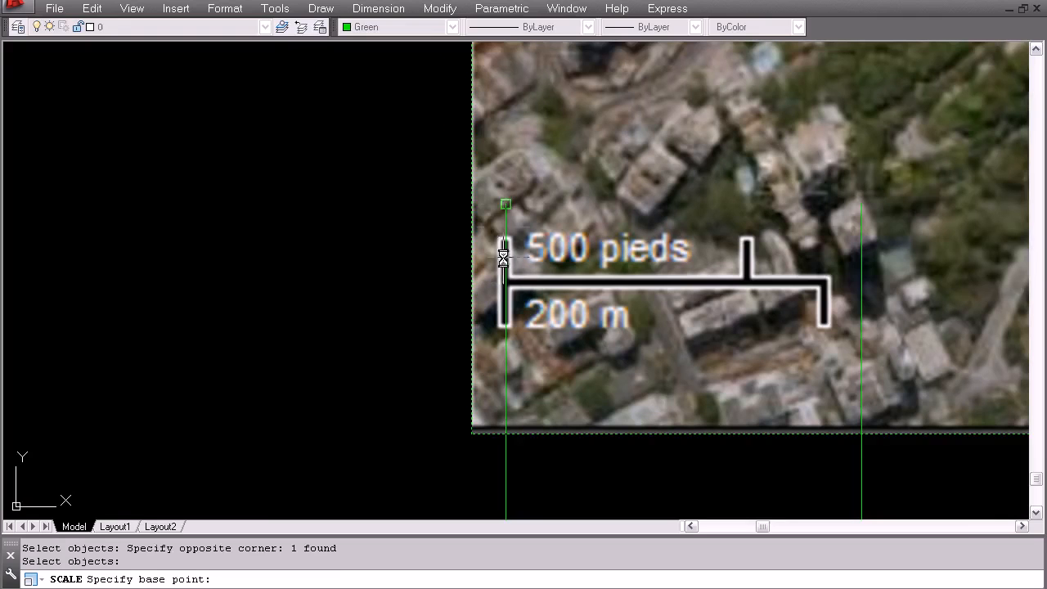
pyautogui.press('Escape')
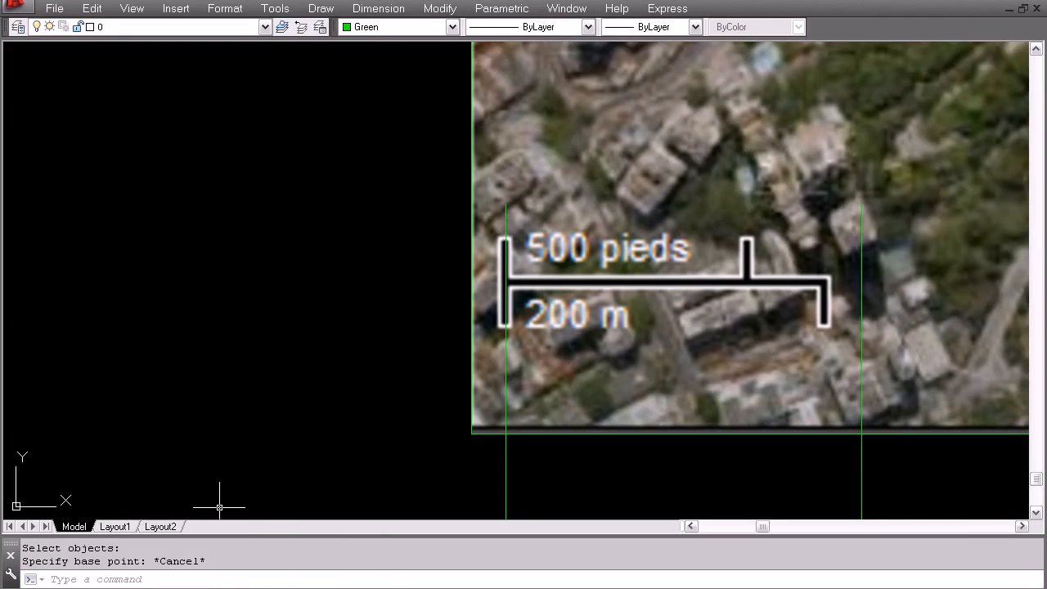
# Enable all object snap modes in the Object Snap settings
pyautogui.rightClick(221, 507)
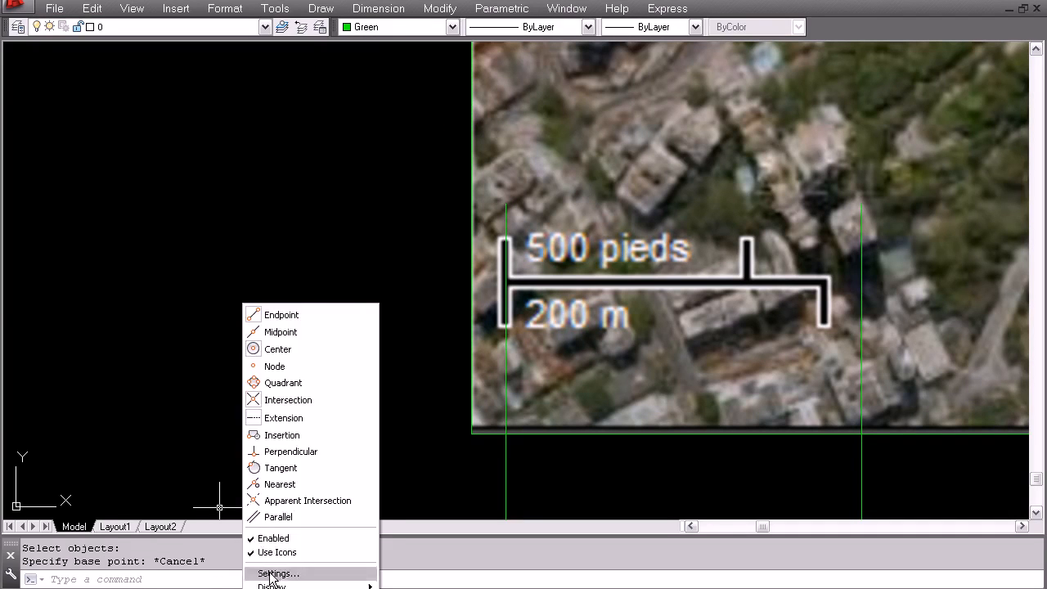
pyautogui.moveTo(275, 366)
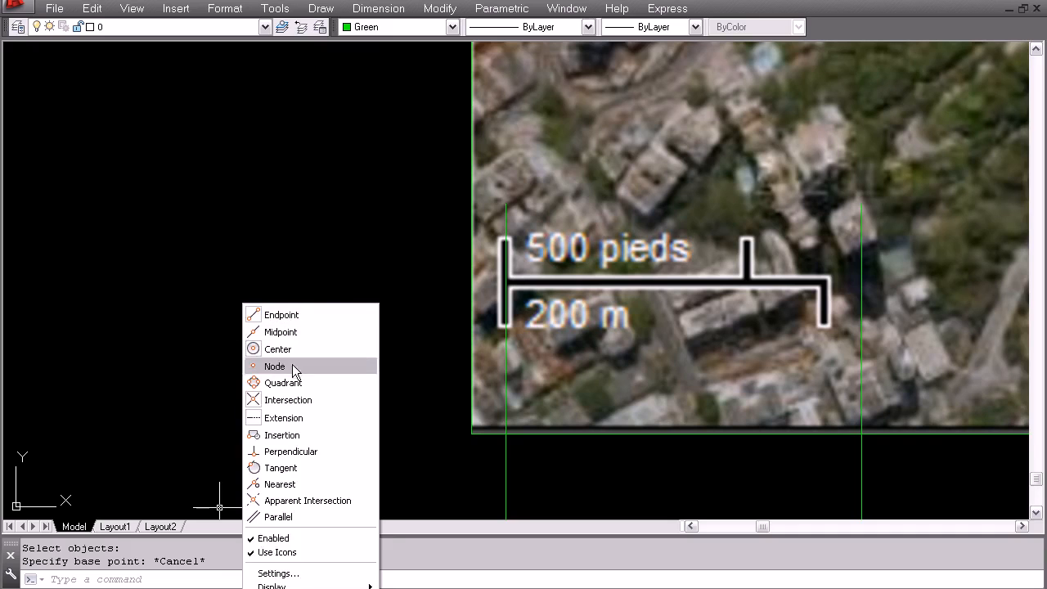
pyautogui.click(278, 572)
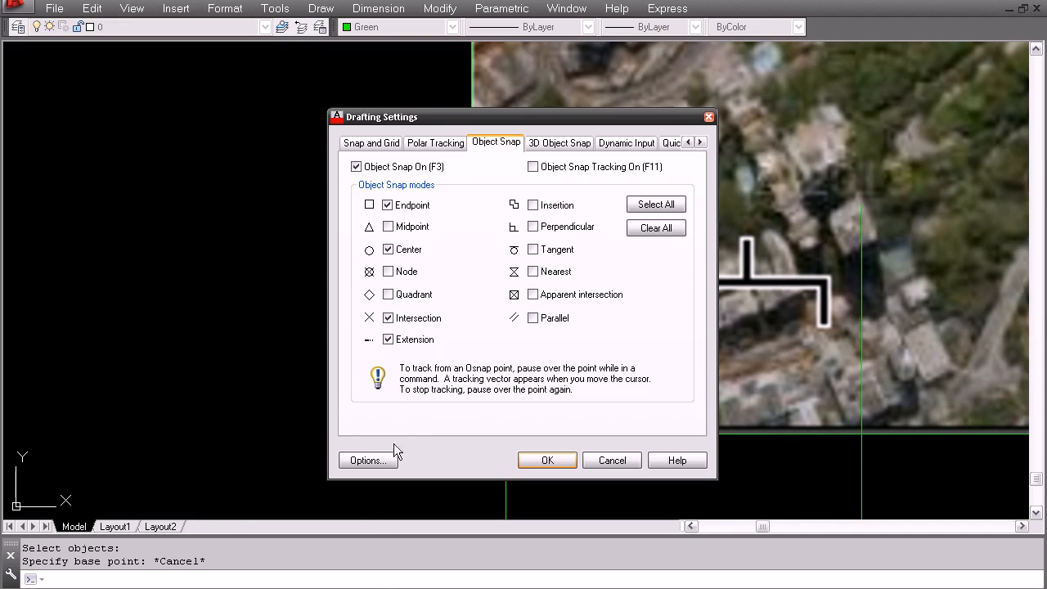
pyautogui.moveTo(654, 204)
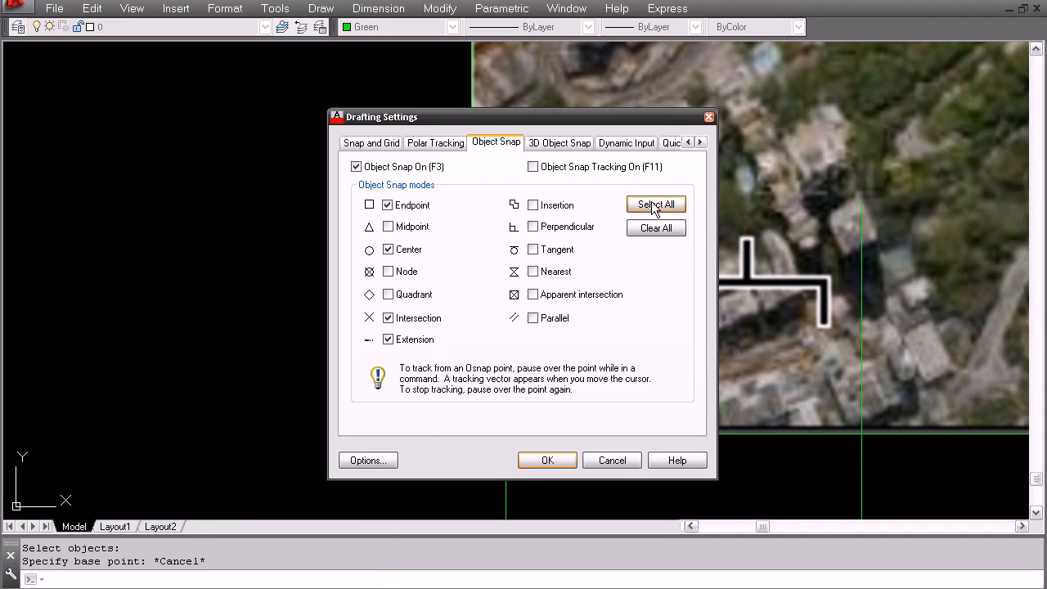
pyautogui.click(547, 460)
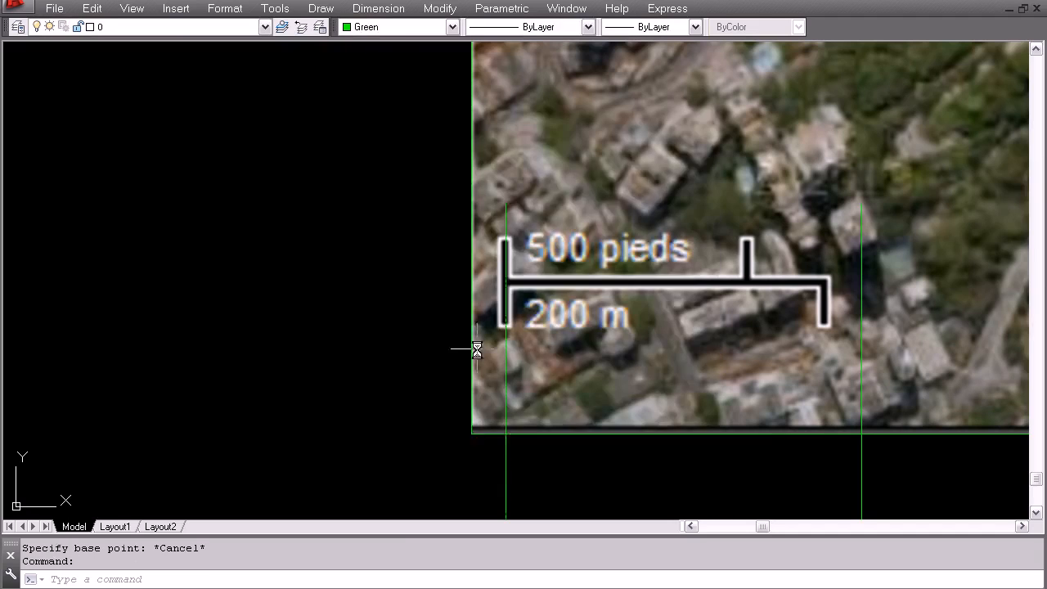
# Scale the harbour photo by Reference so its scale-bar lines equal 200 m, then begin moving it
pyautogui.write('sc')
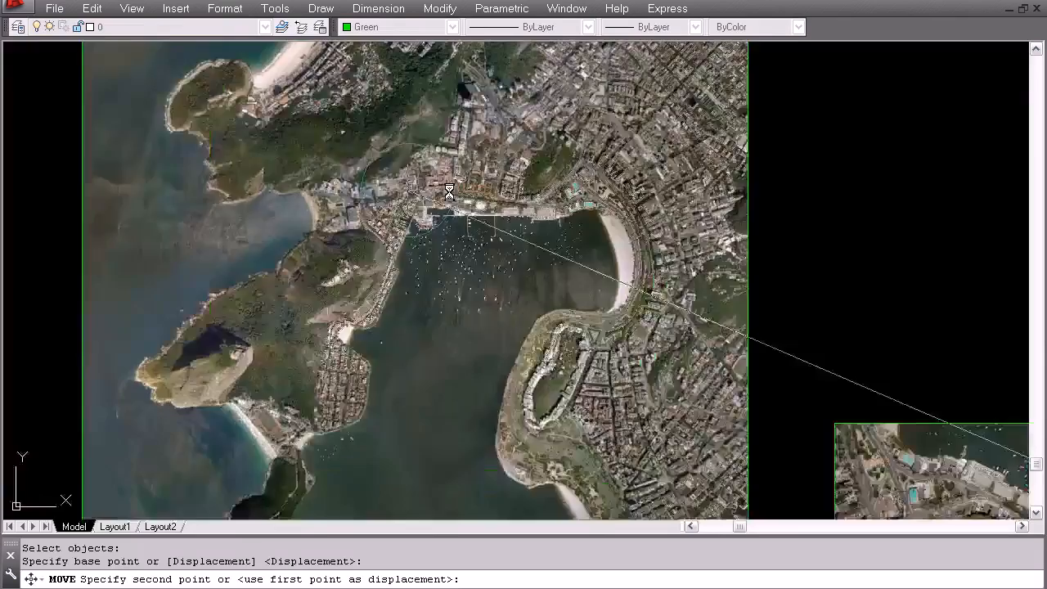
# Scale the satellite image by Reference so its harbour matches the true-scale harbour photo
pyautogui.scroll(3)
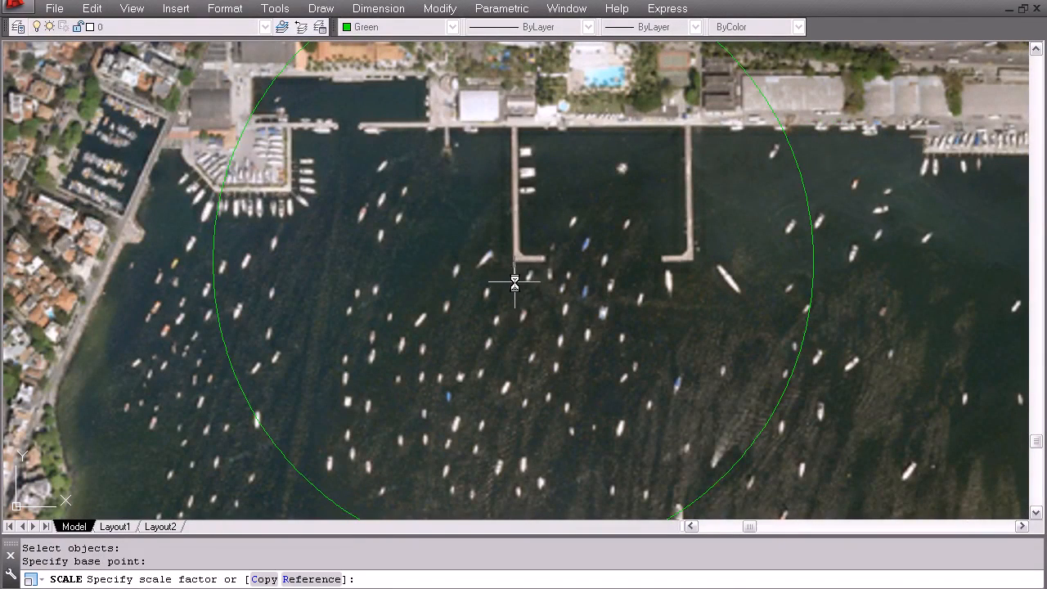
pyautogui.write('r')
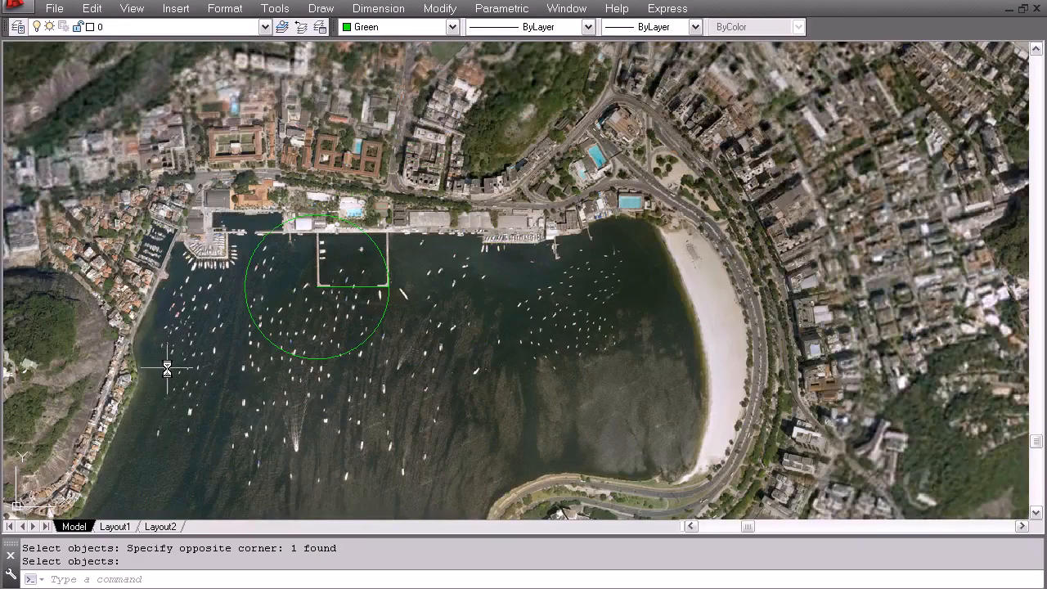
pyautogui.moveTo(278, 262)
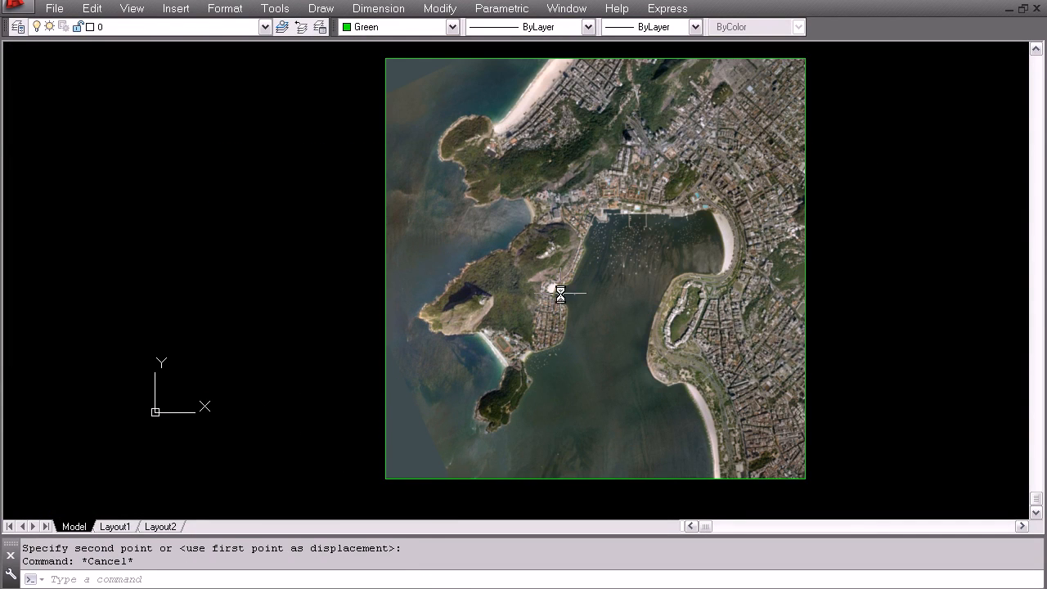
# Bring the contour map to front with DRAWORDER and align it at the satellite image's lower-left corner
pyautogui.write('dr')
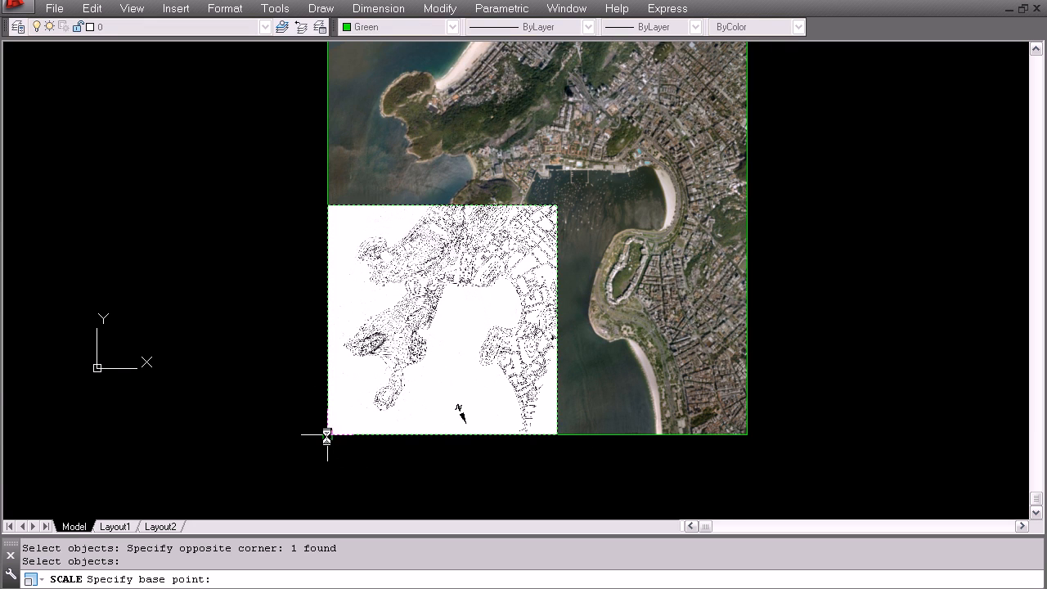
# Scale the contour image by Reference from its corner to cover the satellite photo's footprint
pyautogui.press('Escape')
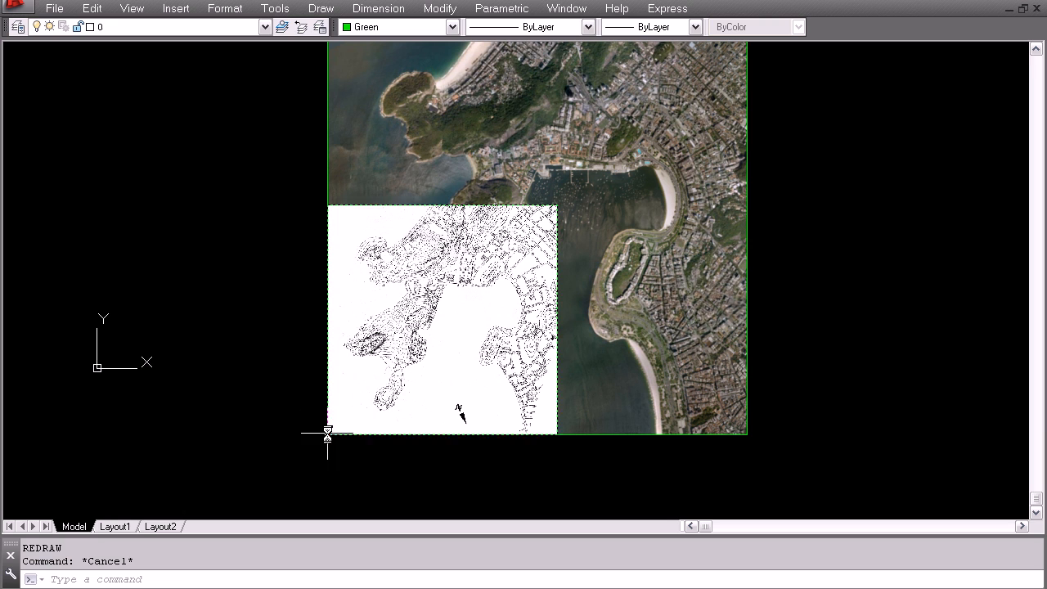
pyautogui.click(370, 384)
pyautogui.write('r')
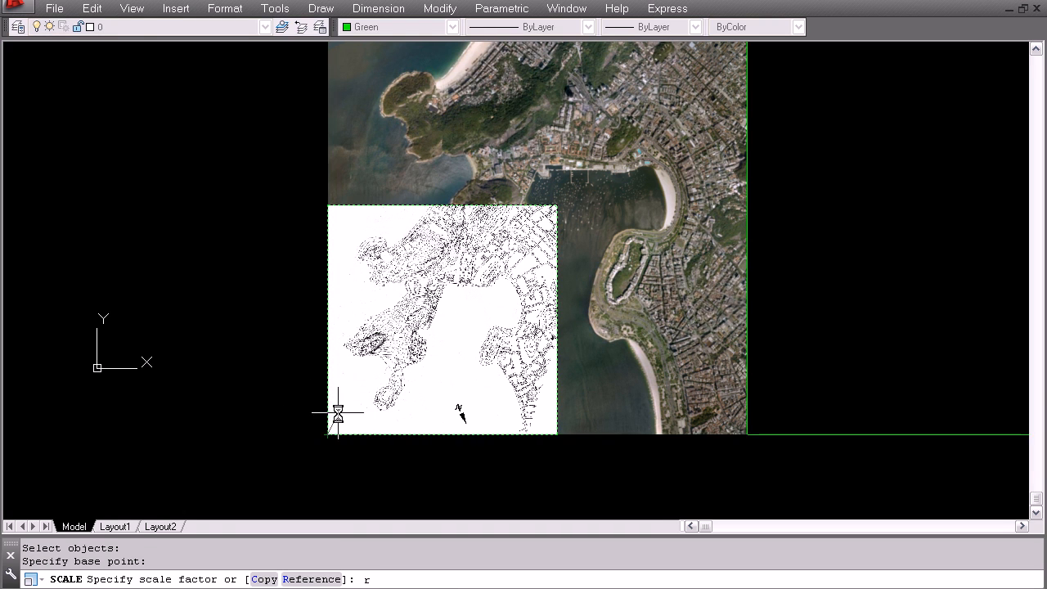
pyautogui.click(314, 178)
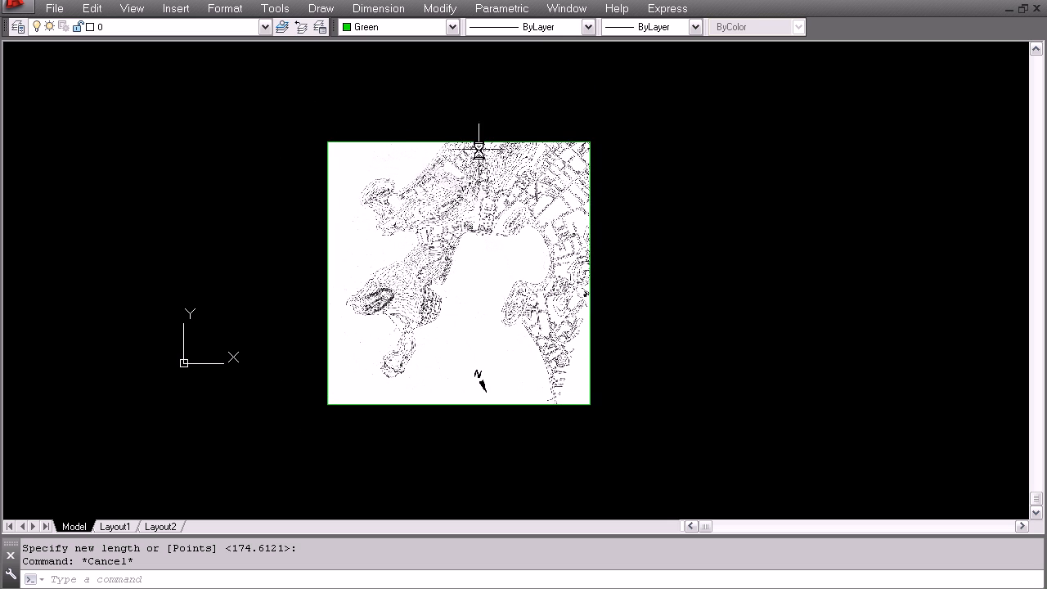
pyautogui.moveTo(589, 409)
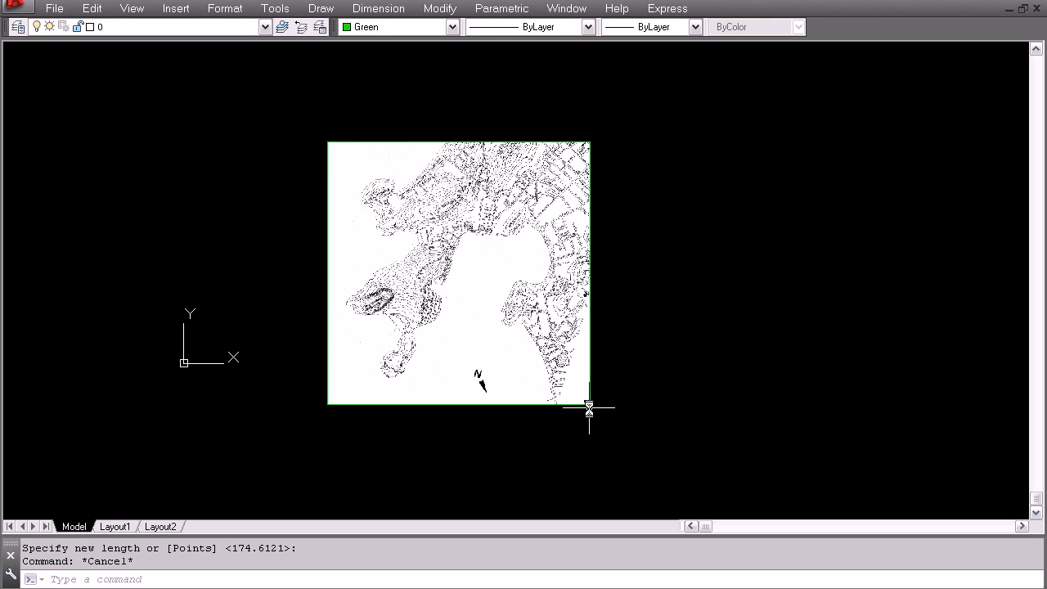
pyautogui.moveTo(298, 361)
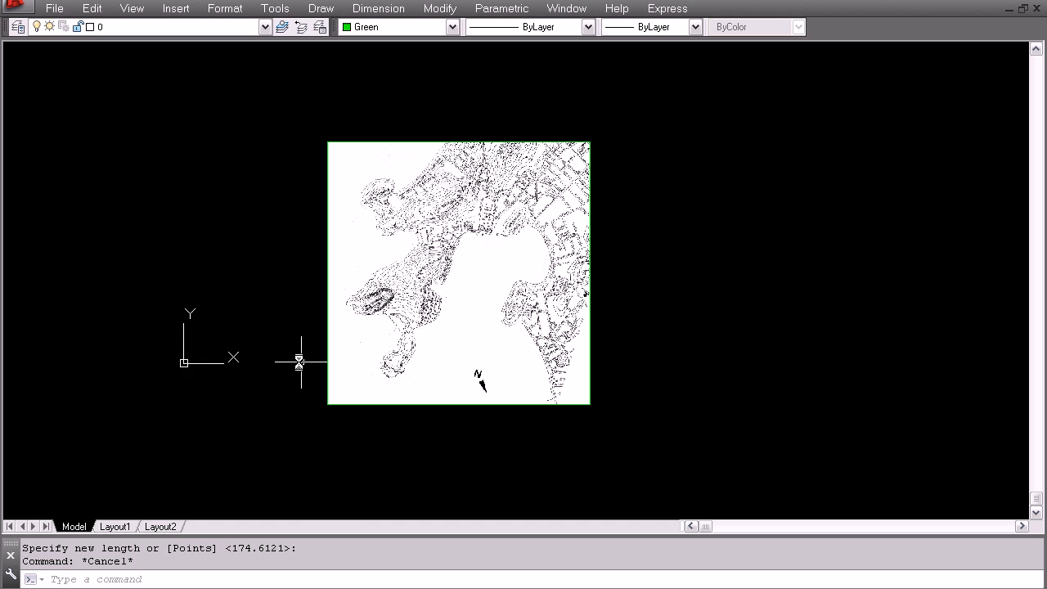
pyautogui.moveTo(216, 361)
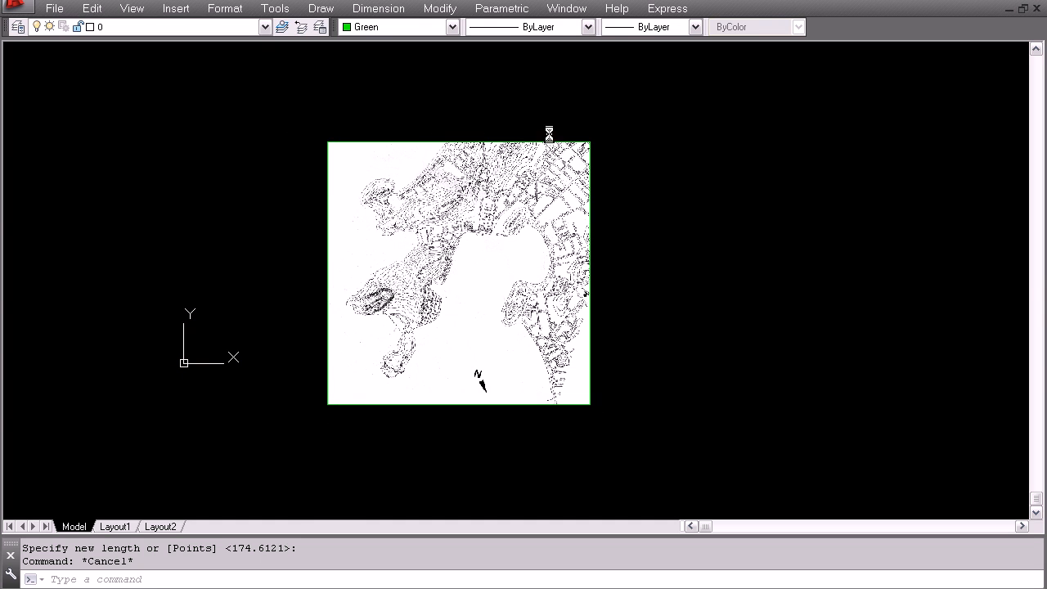
pyautogui.moveTo(295, 435)
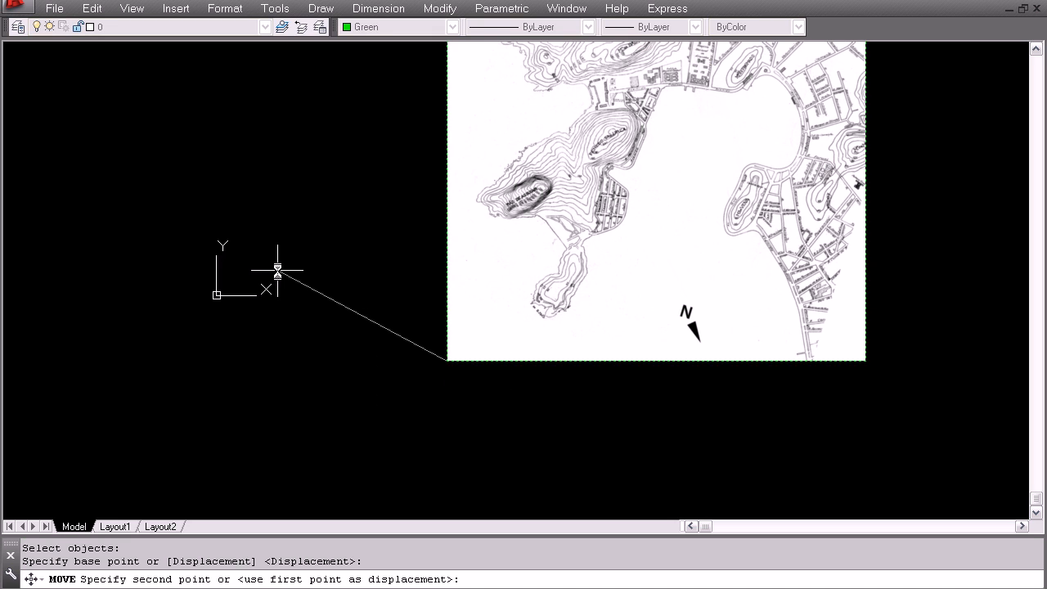
# Move the contour image so its lower-left corner sits at 0,0,0
pyautogui.write('0,0,0')
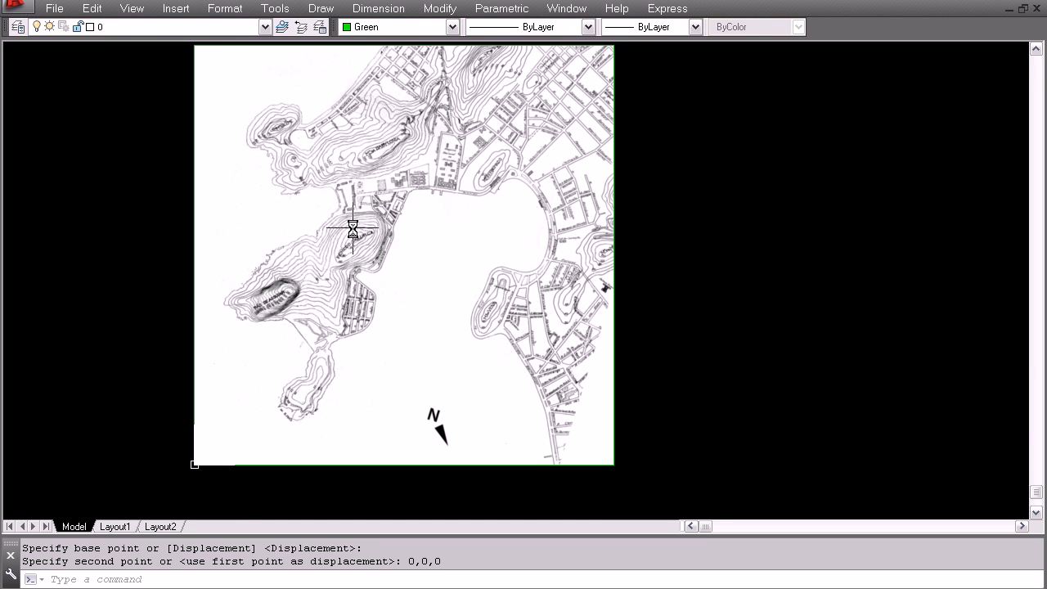
pyautogui.moveTo(609, 308)
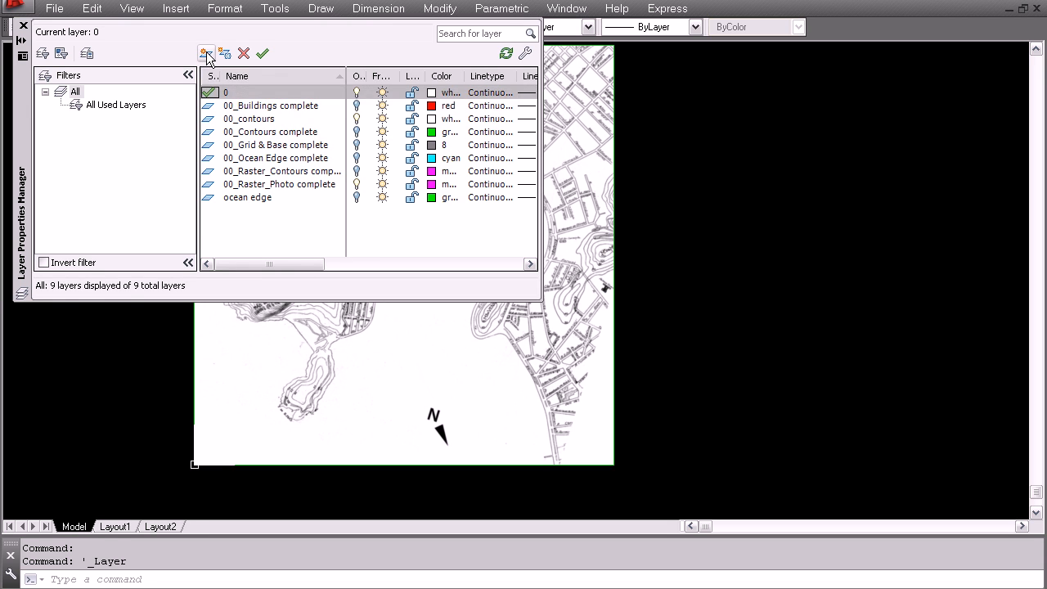
# Create two layers and name them 'contours' and 'satelite' in the Layer Properties Manager
pyautogui.click(206, 52)
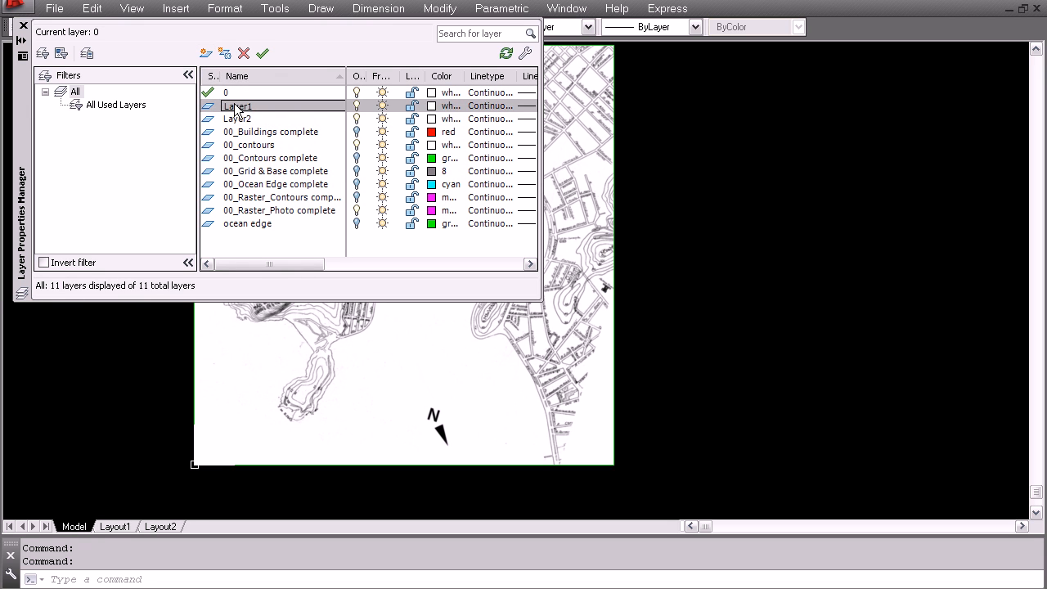
pyautogui.doubleClick(236, 106)
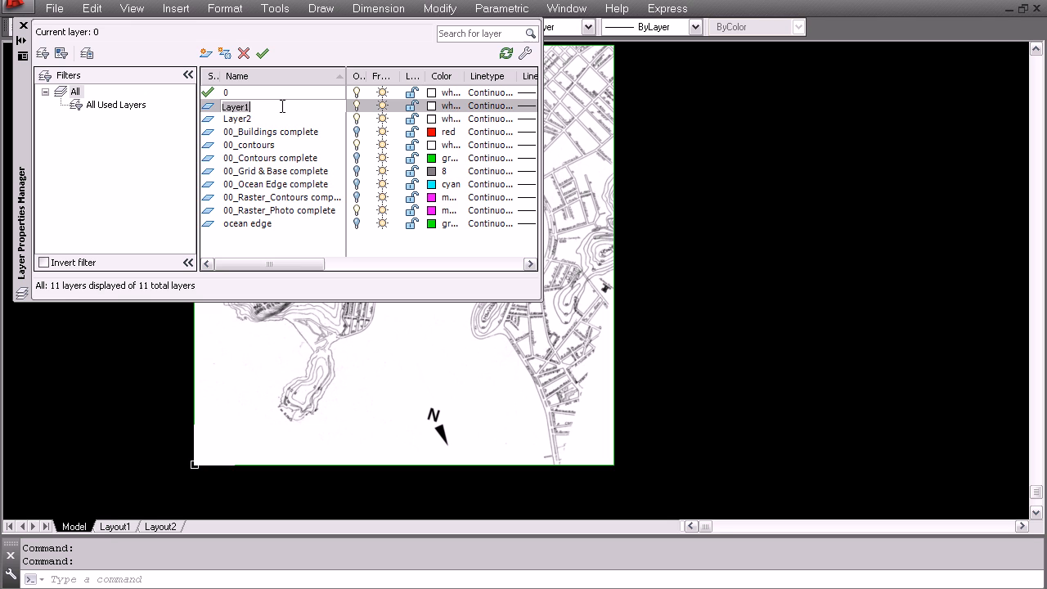
pyautogui.write('contours')
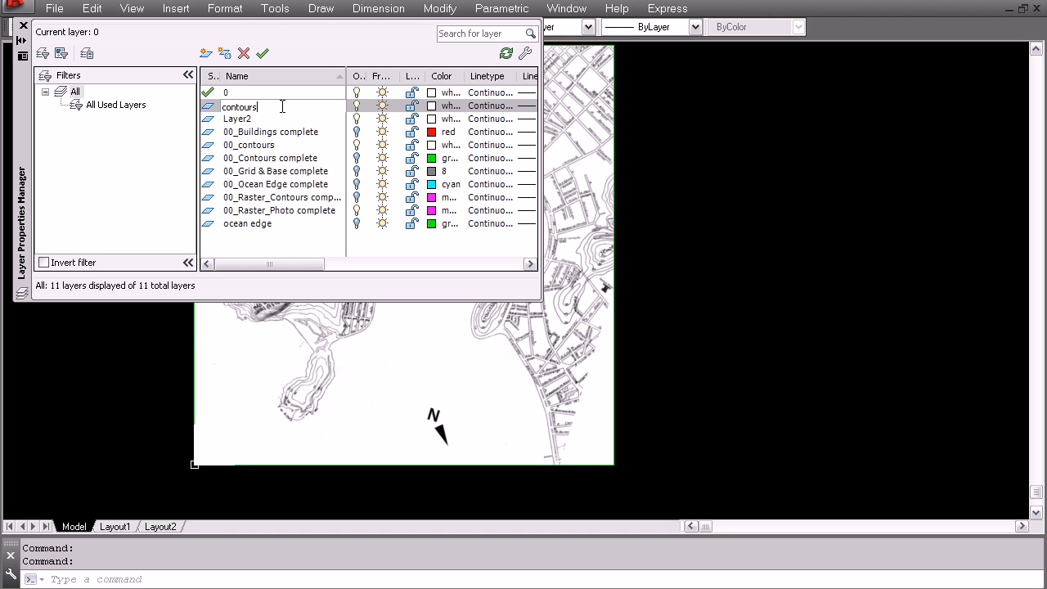
pyautogui.click(235, 118)
pyautogui.write('sate')
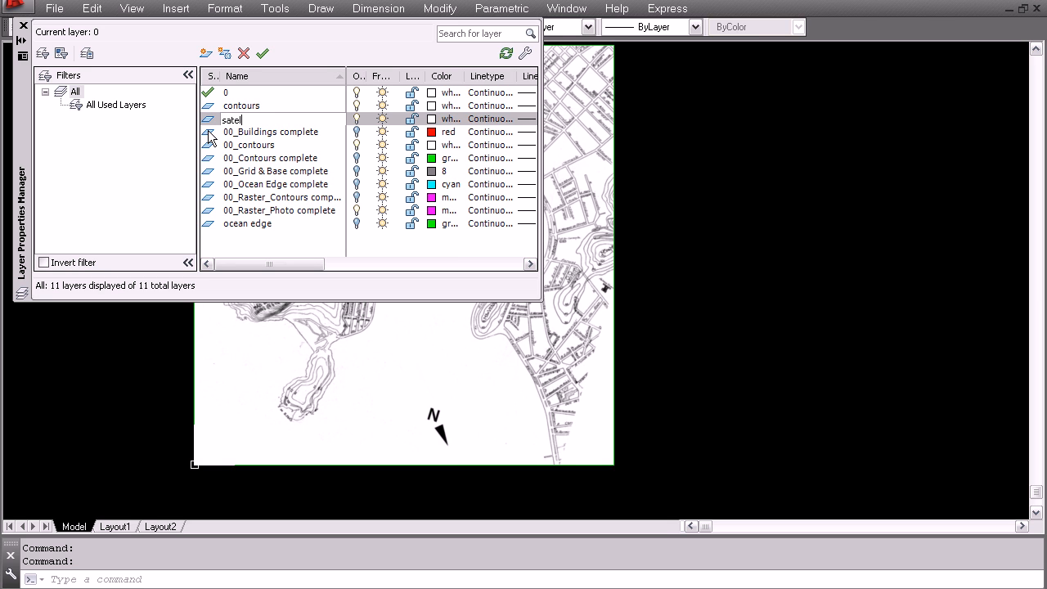
pyautogui.write('lite')
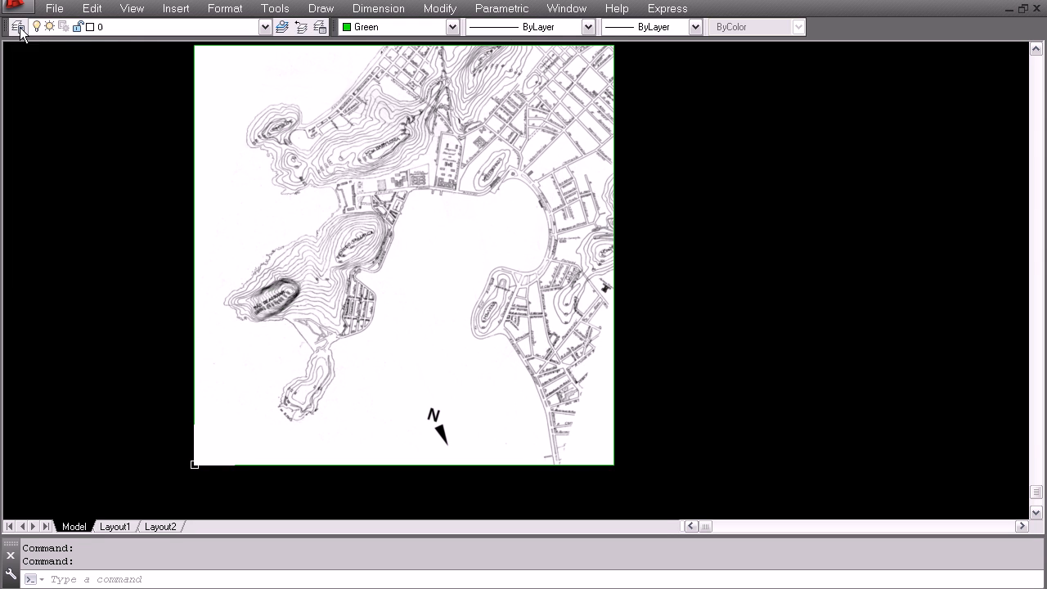
# Assign the selected contour image to the 00_contours layer from the Layers drop-down
pyautogui.click(265, 26)
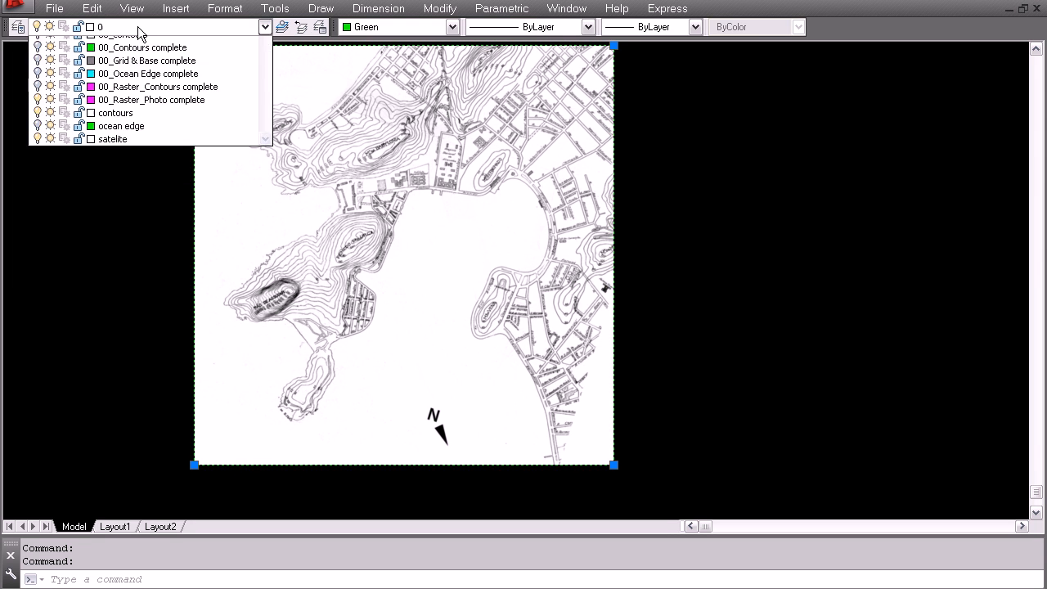
pyautogui.click(130, 33)
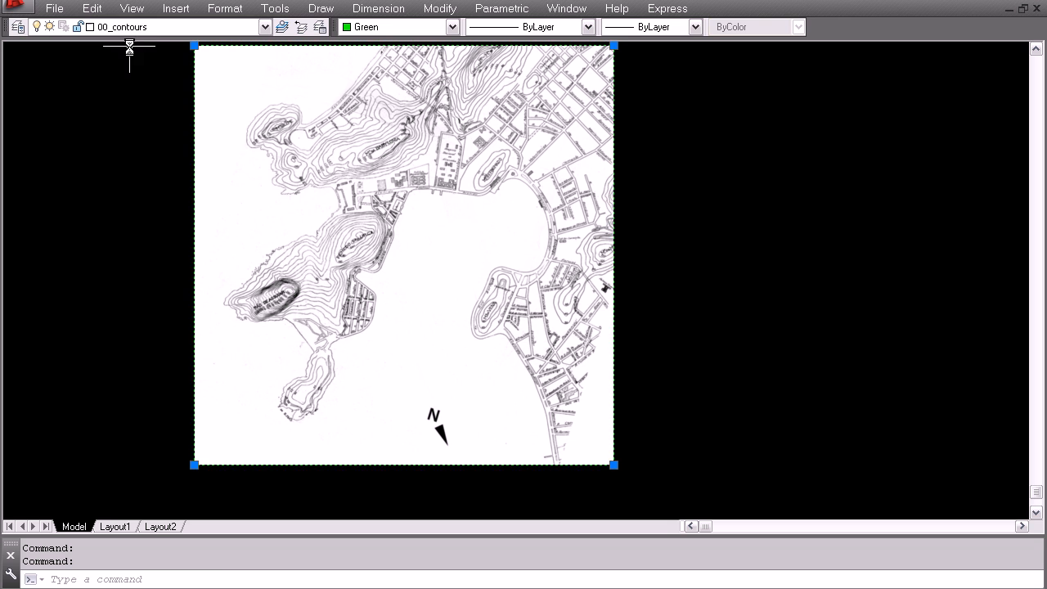
pyautogui.click(265, 26)
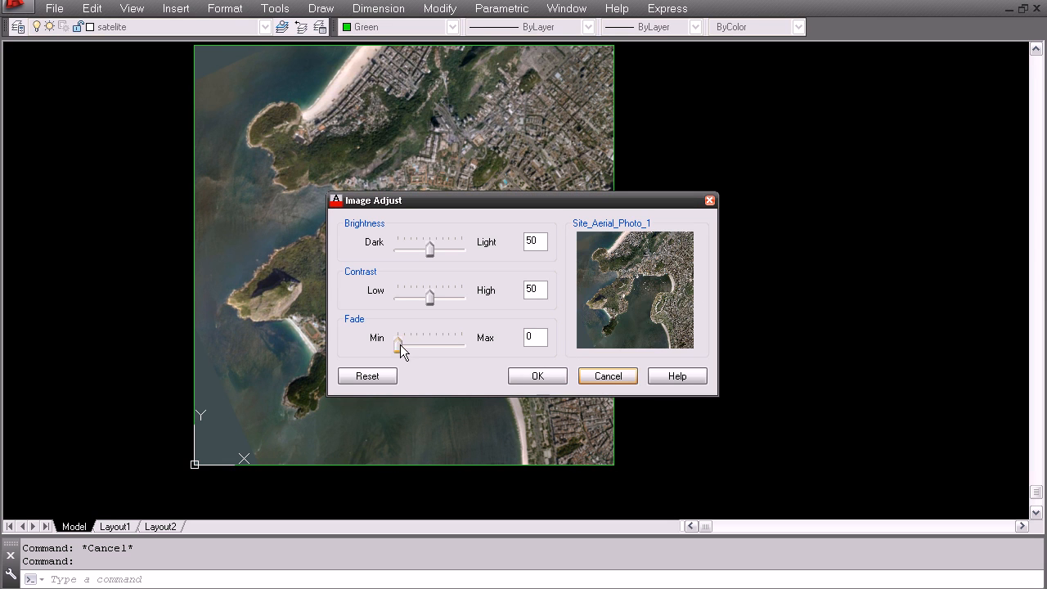
# Raise the satellite photo's Fade to 53 in Image Adjust and apply it
pyautogui.moveTo(396, 343); pyautogui.dragTo(429, 343)
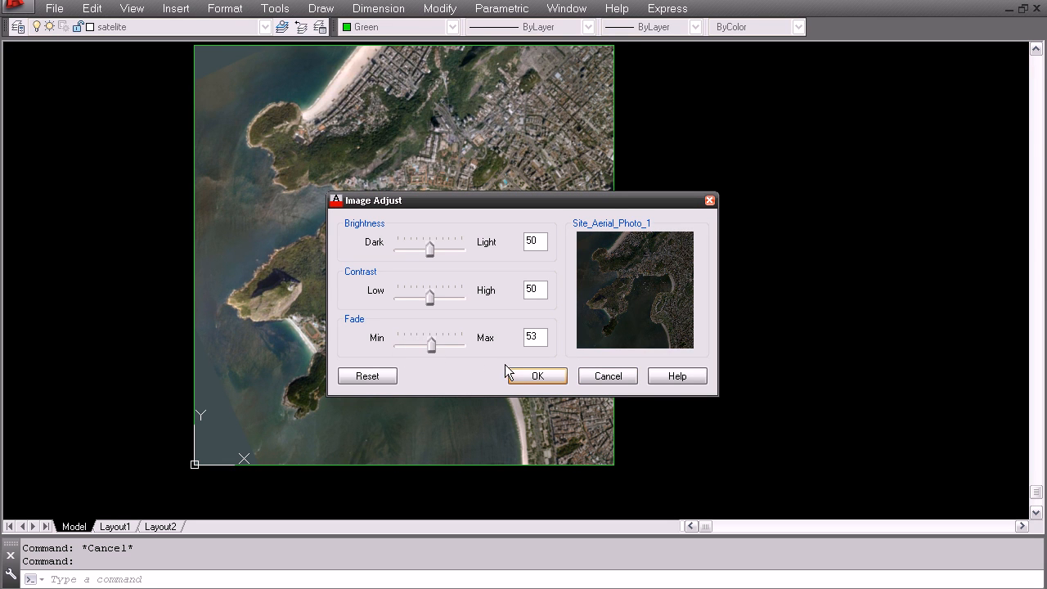
pyautogui.click(537, 375)
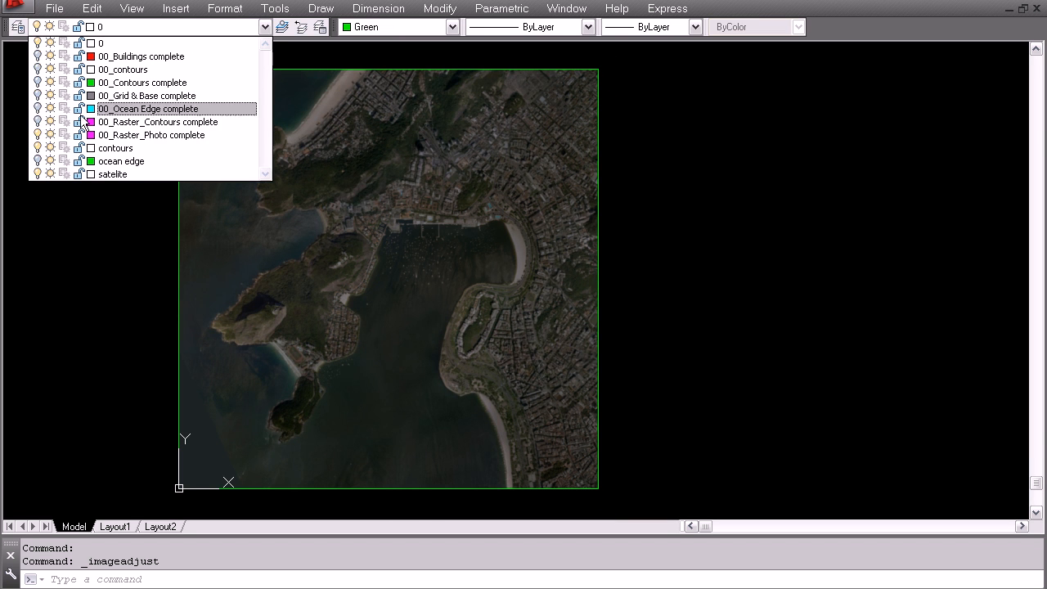
# Apply a Fade of 50 to the contour image so both underlays are dimmed
pyautogui.click(121, 162)
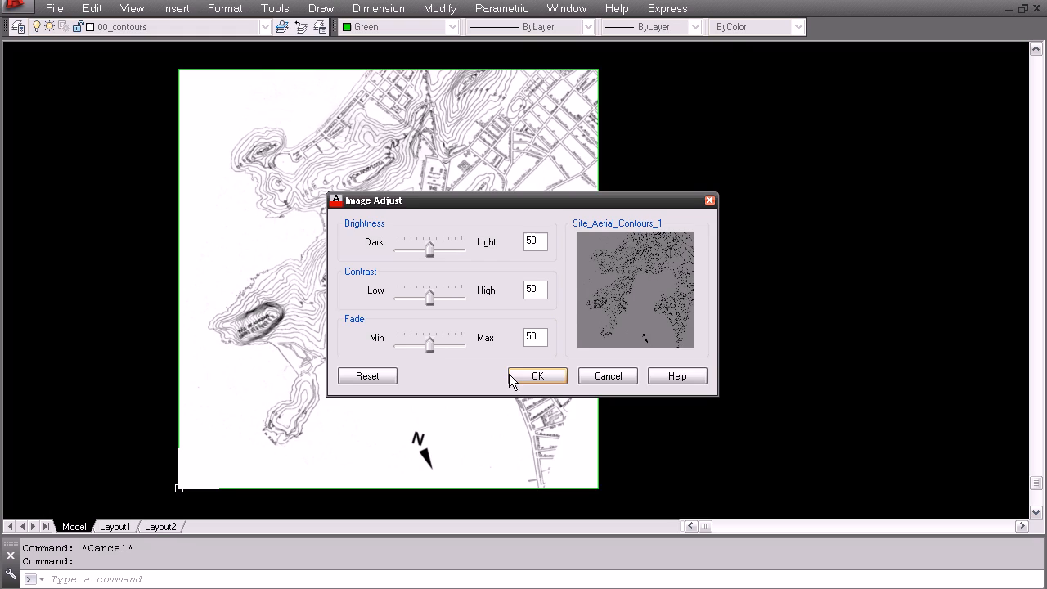
pyautogui.click(537, 375)
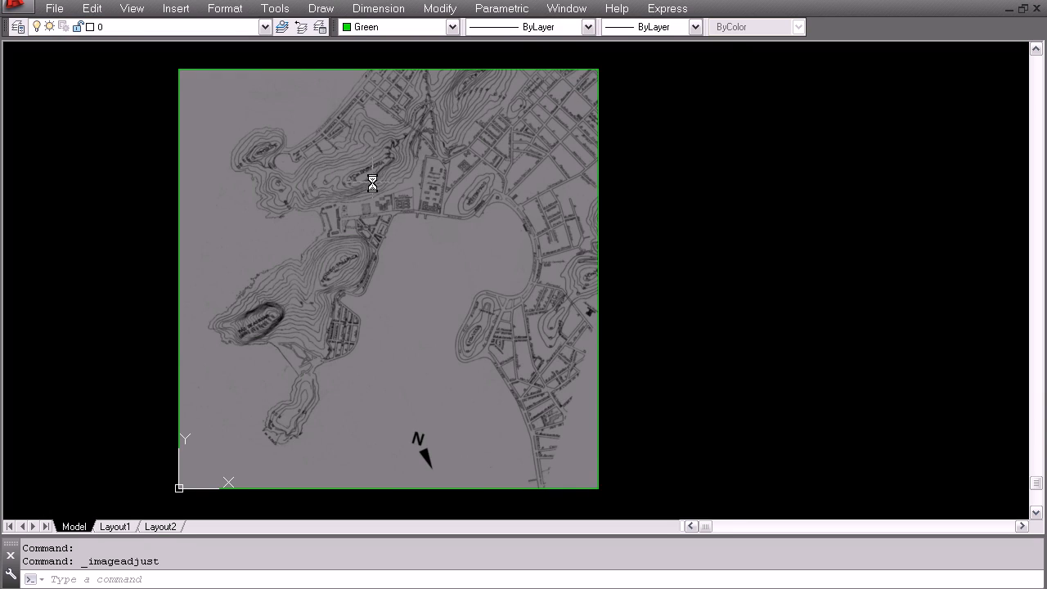
pyautogui.scroll(3)
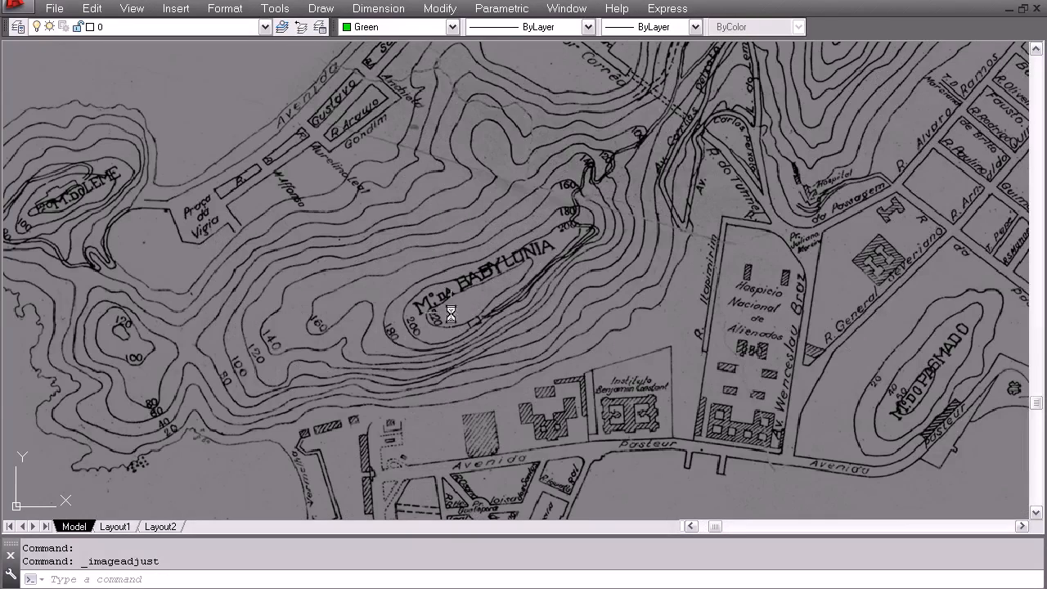